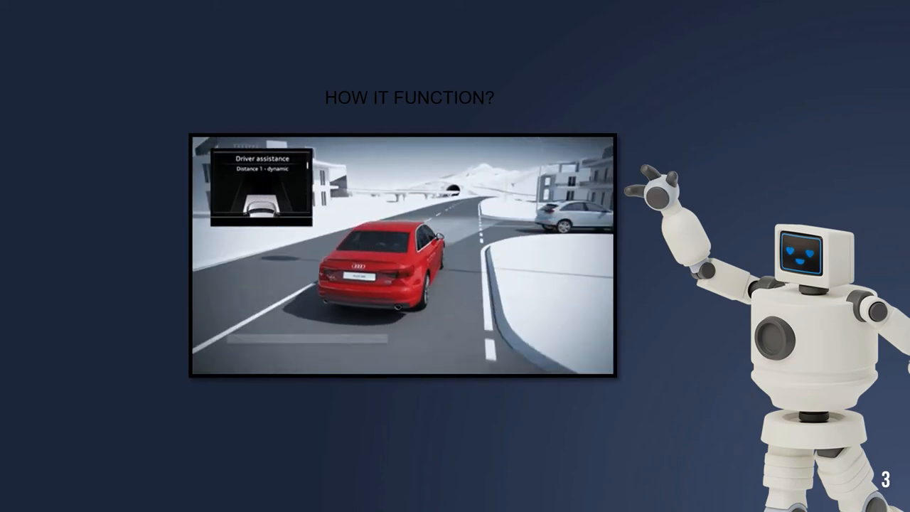
Step: Bring the WPS Office cruise control report to the front on the Explanation / Simulation page
{"action": "left_click", "coordinate": [275, 501]}
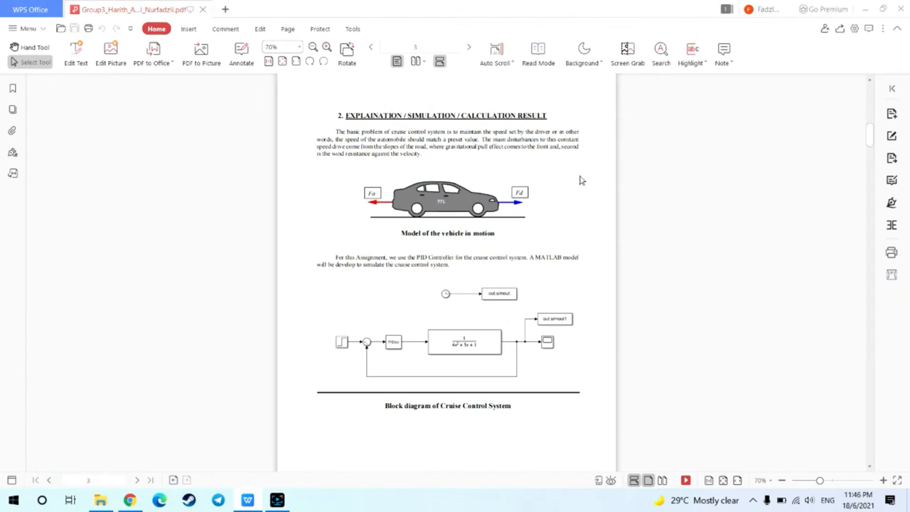
{"action": "mouse_move", "coordinate": [401, 150]}
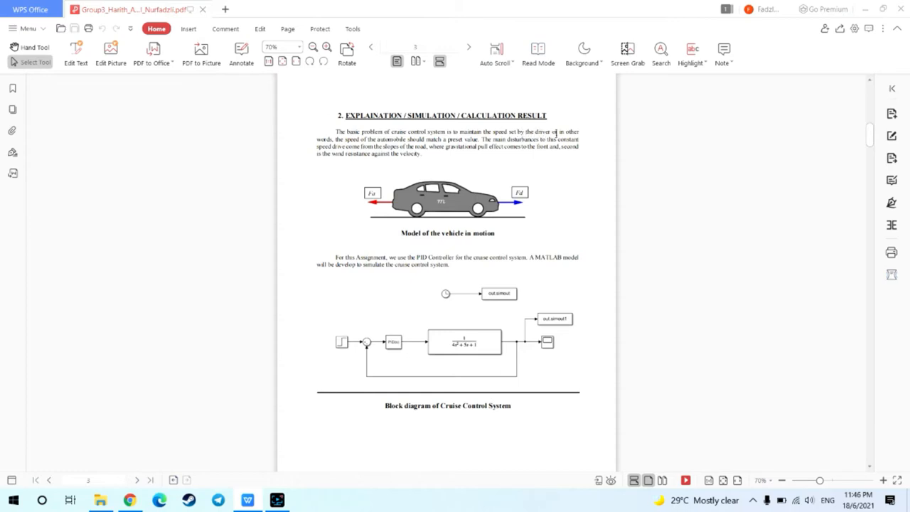
{"action": "mouse_move", "coordinate": [326, 137]}
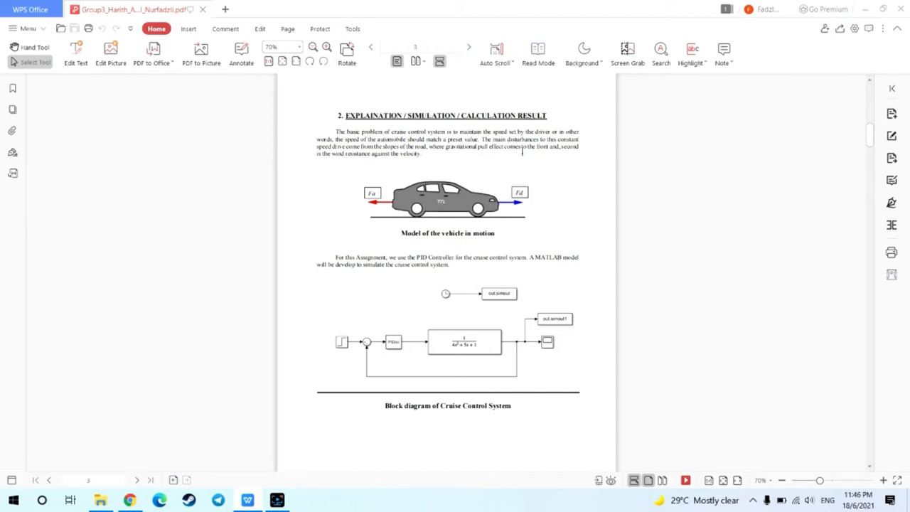
{"action": "mouse_move", "coordinate": [458, 162]}
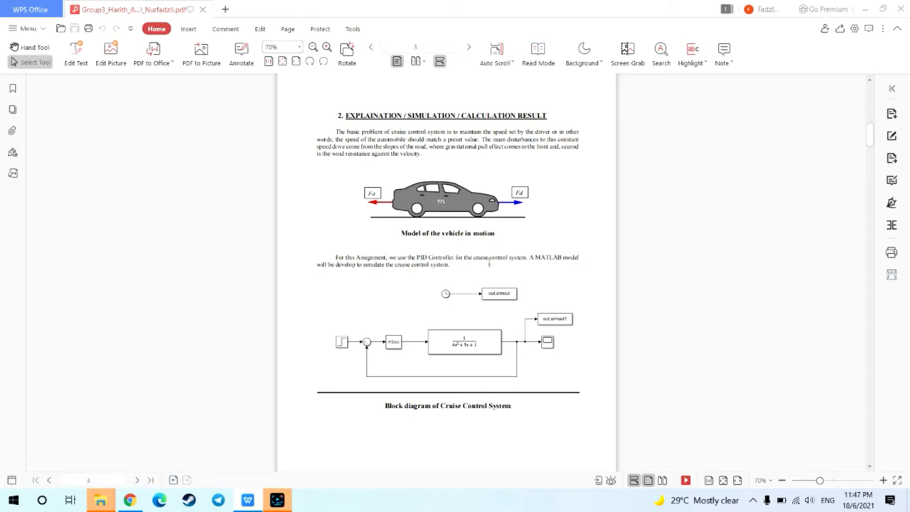
{"action": "mouse_move", "coordinate": [537, 270]}
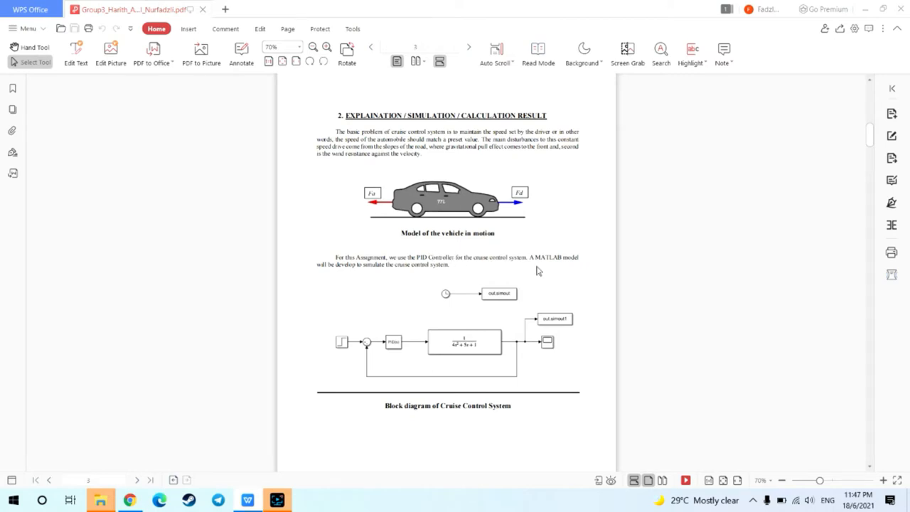
{"action": "mouse_move", "coordinate": [407, 292]}
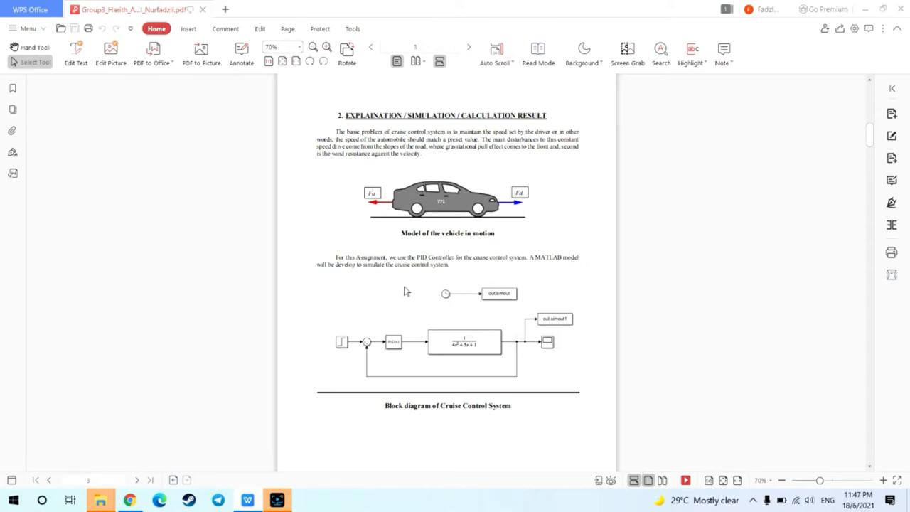
{"action": "mouse_move", "coordinate": [310, 328]}
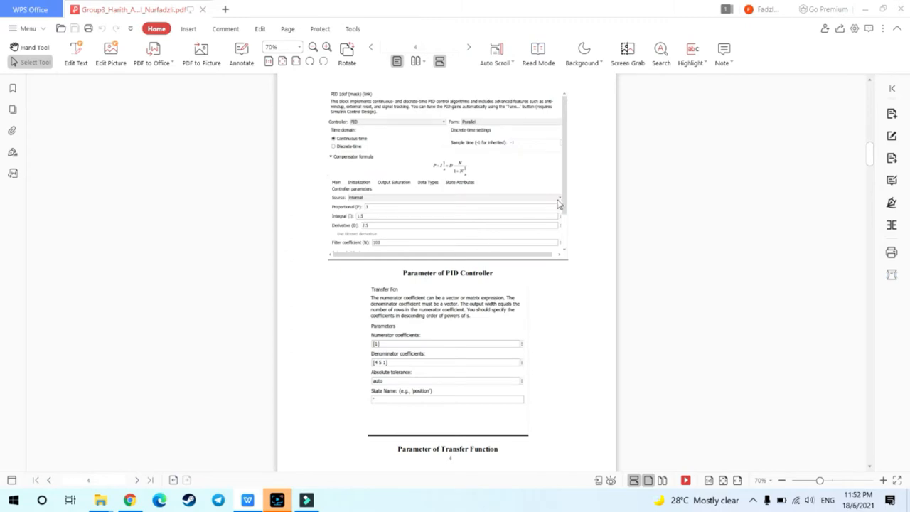
{"action": "mouse_move", "coordinate": [511, 167]}
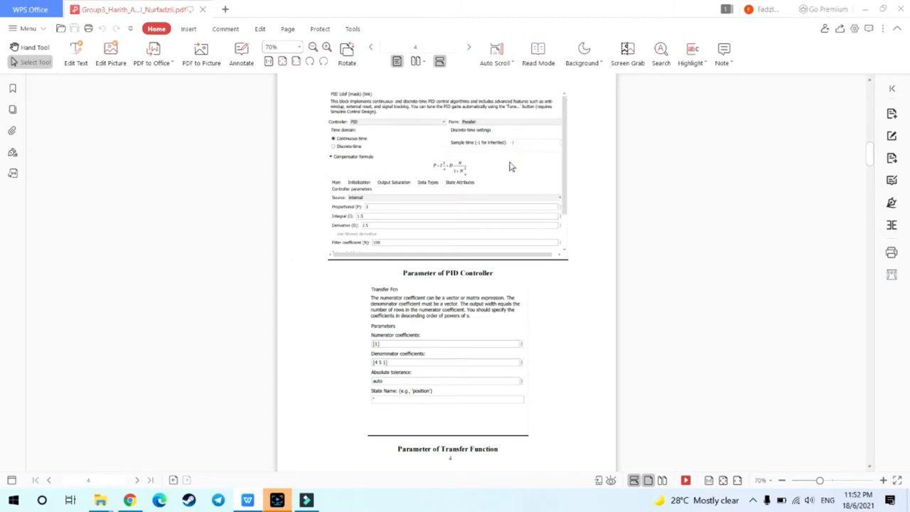
{"action": "mouse_move", "coordinate": [504, 159]}
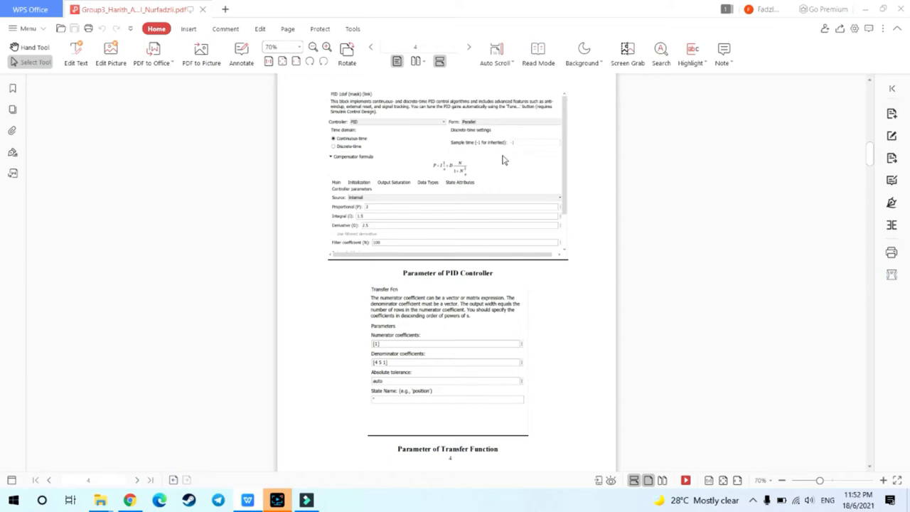
{"action": "mouse_move", "coordinate": [369, 213]}
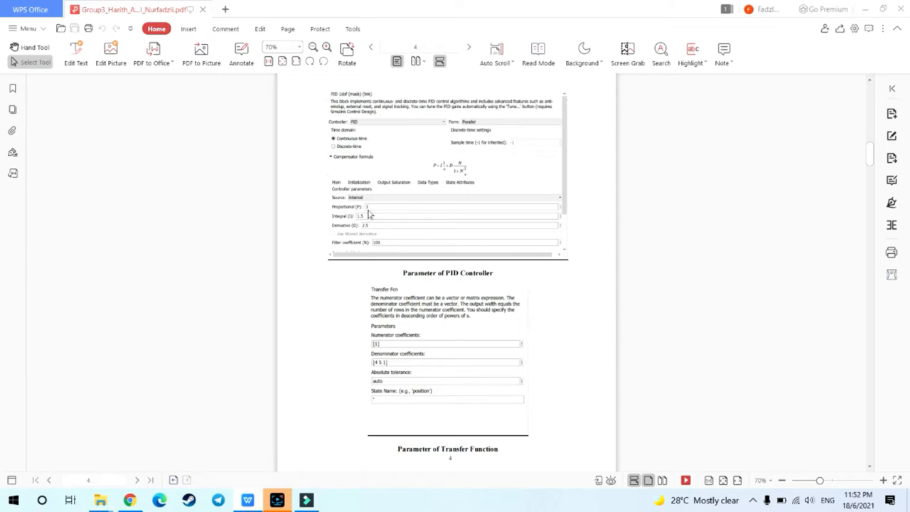
{"action": "mouse_move", "coordinate": [364, 228]}
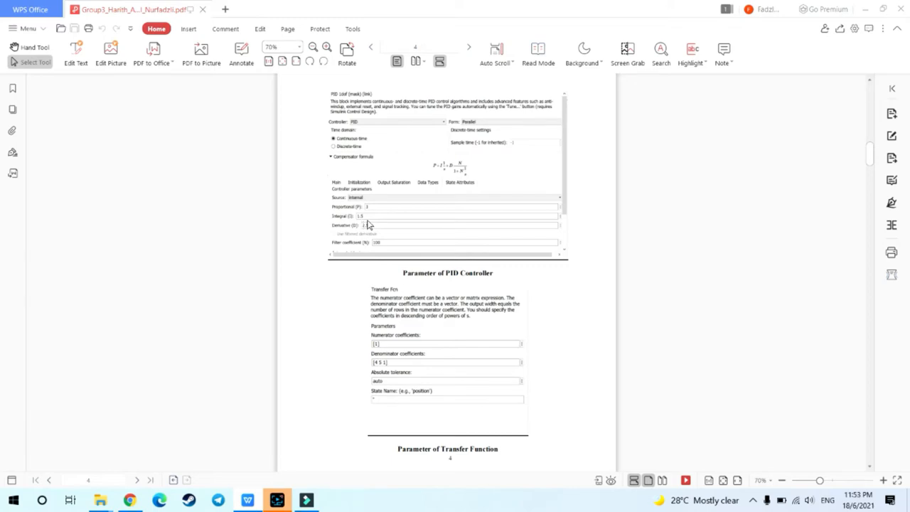
{"action": "mouse_move", "coordinate": [367, 233]}
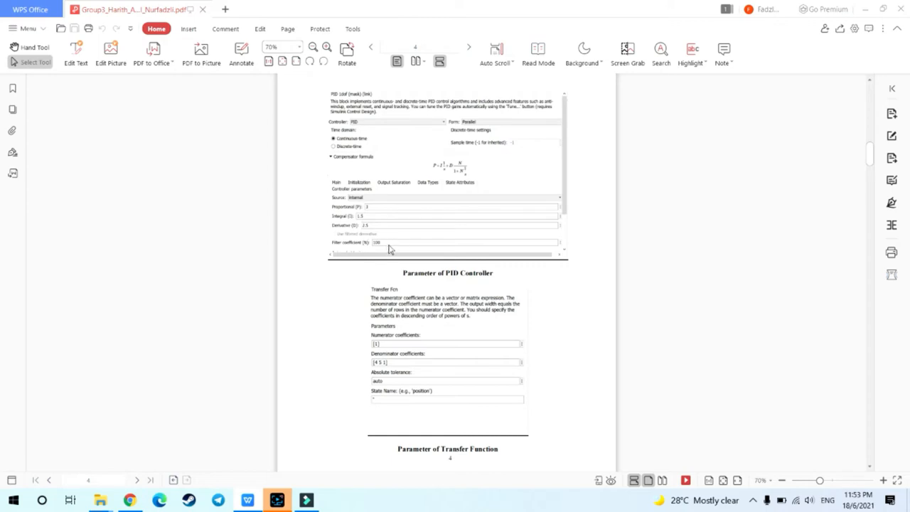
{"action": "mouse_move", "coordinate": [378, 251]}
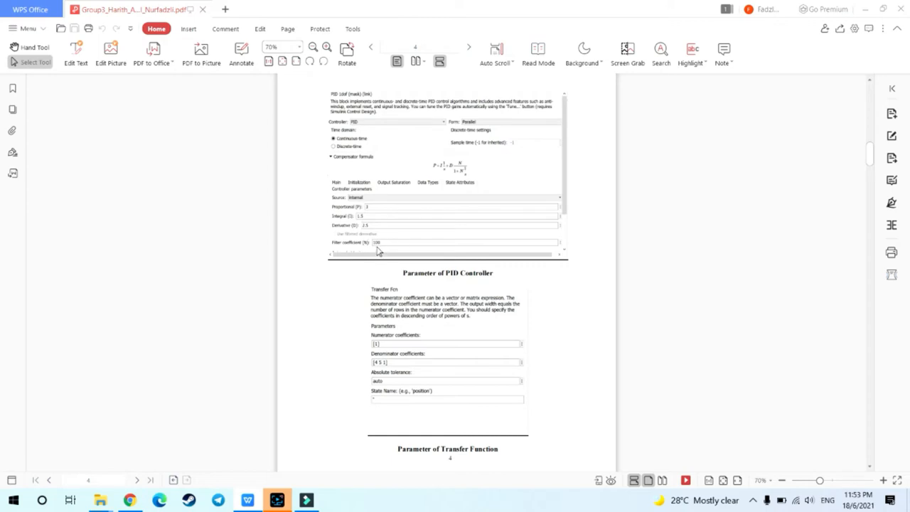
{"action": "mouse_move", "coordinate": [576, 347]}
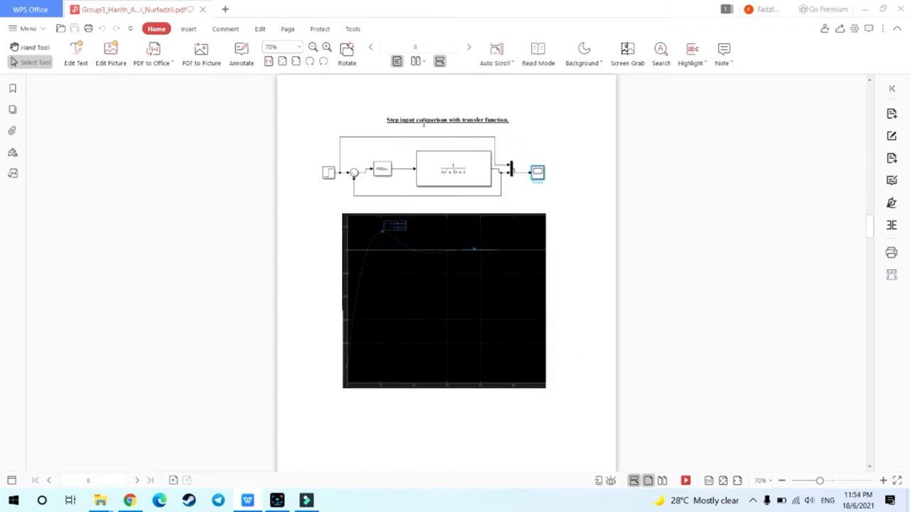
{"action": "mouse_move", "coordinate": [557, 209]}
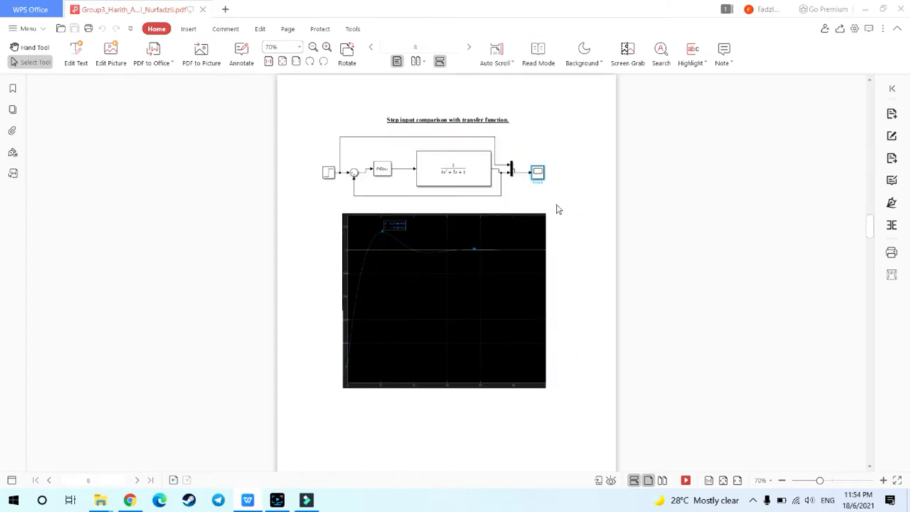
{"action": "mouse_move", "coordinate": [329, 178]}
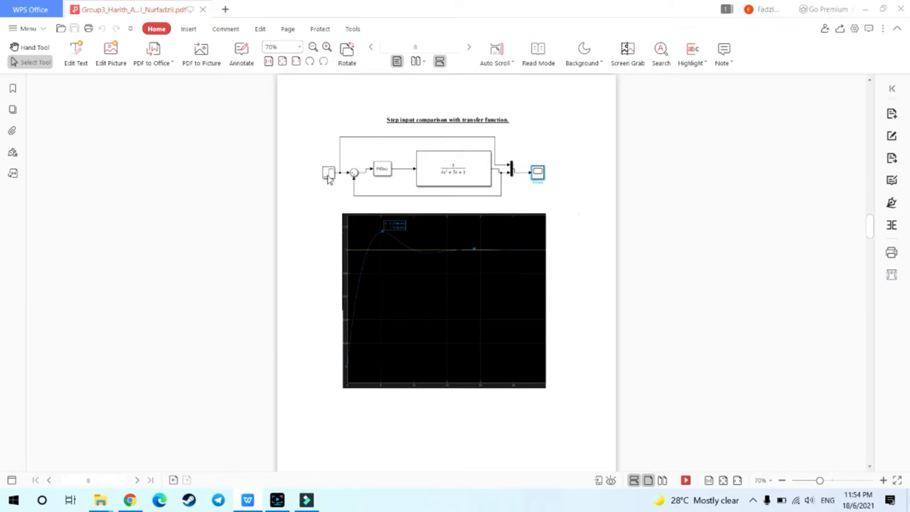
{"action": "mouse_move", "coordinate": [319, 205]}
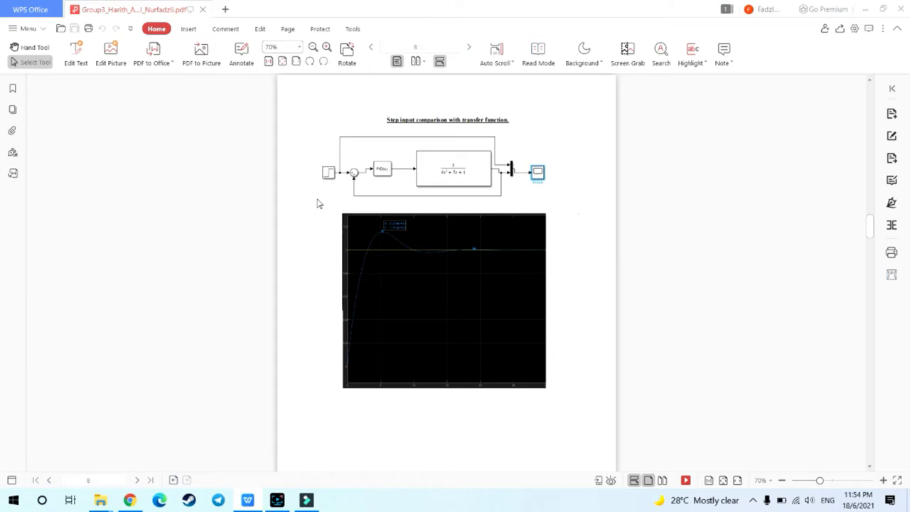
{"action": "mouse_move", "coordinate": [319, 255]}
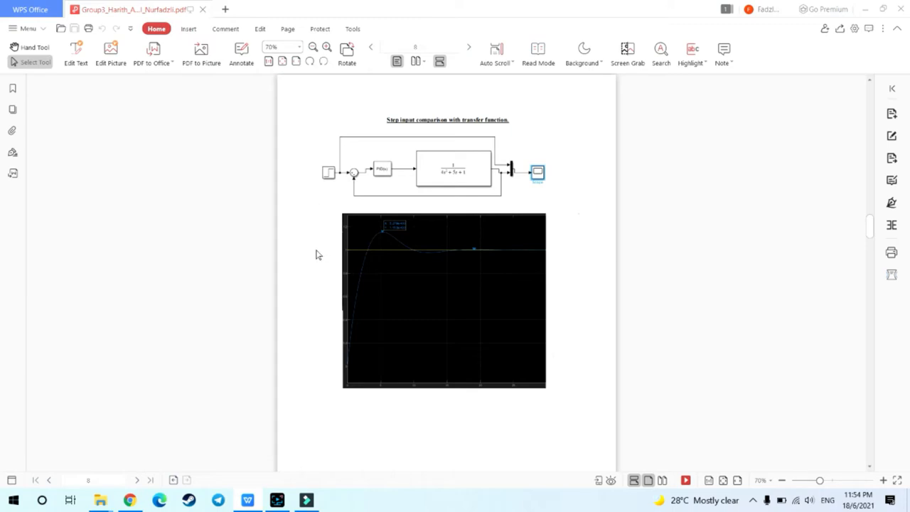
{"action": "mouse_move", "coordinate": [327, 256]}
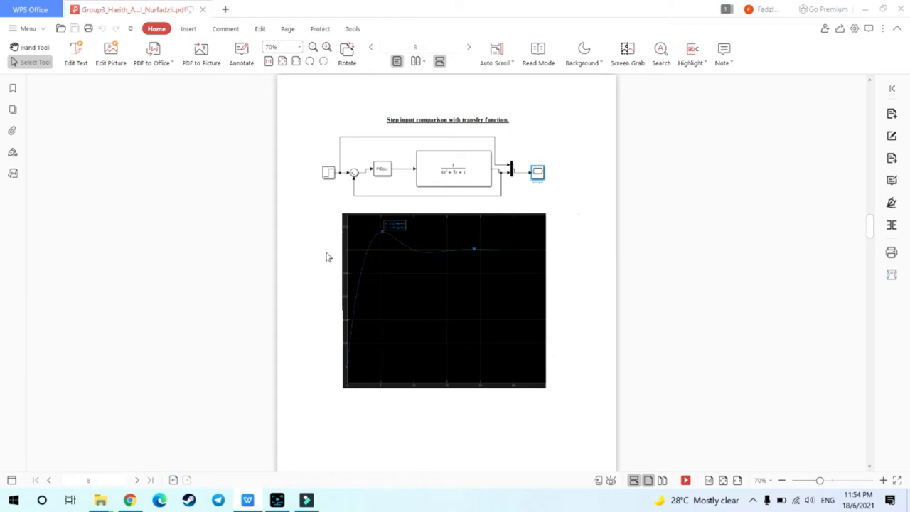
{"action": "mouse_move", "coordinate": [340, 255]}
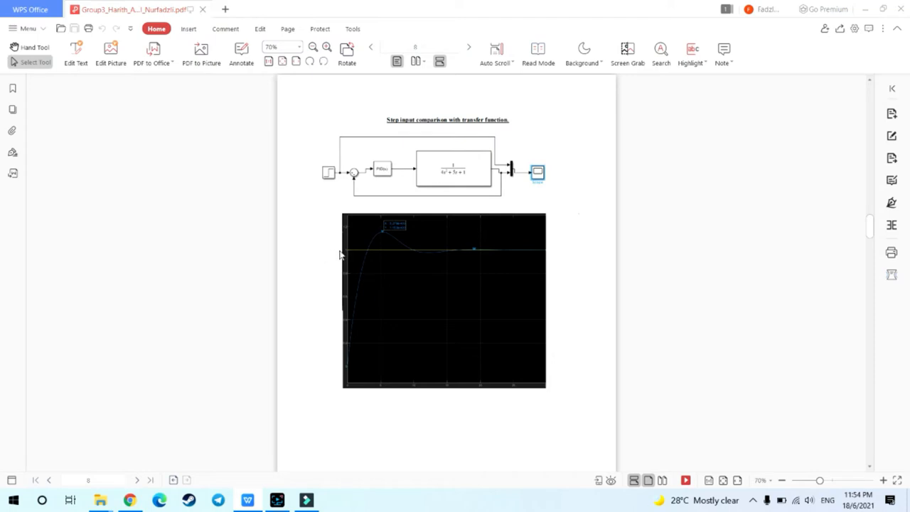
{"action": "mouse_move", "coordinate": [426, 294]}
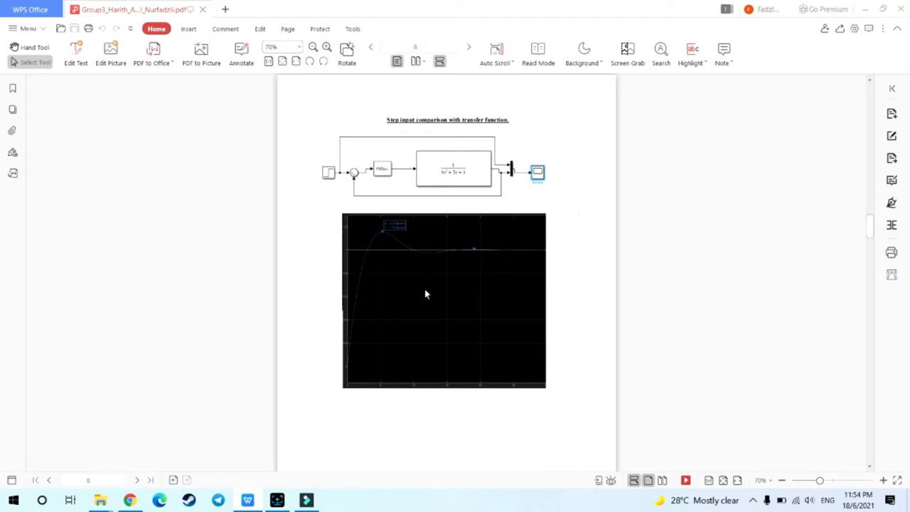
{"action": "mouse_move", "coordinate": [475, 310]}
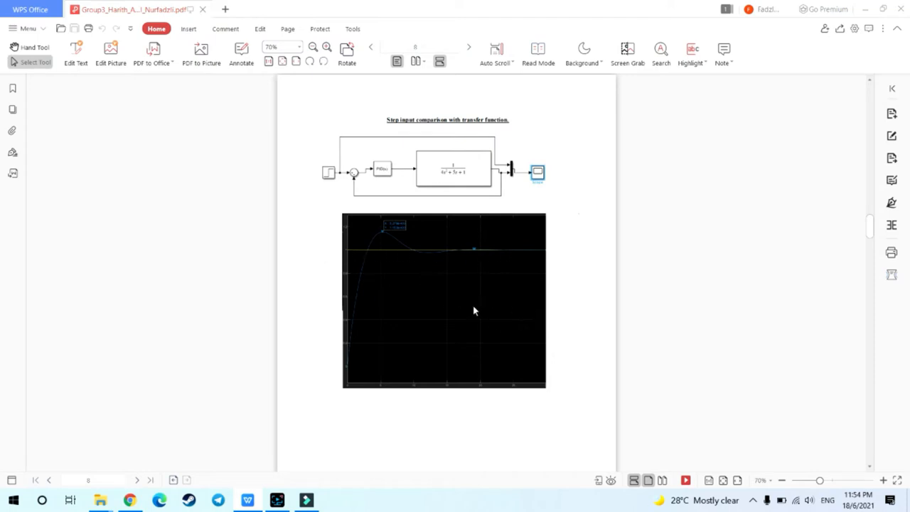
{"action": "mouse_move", "coordinate": [556, 333]}
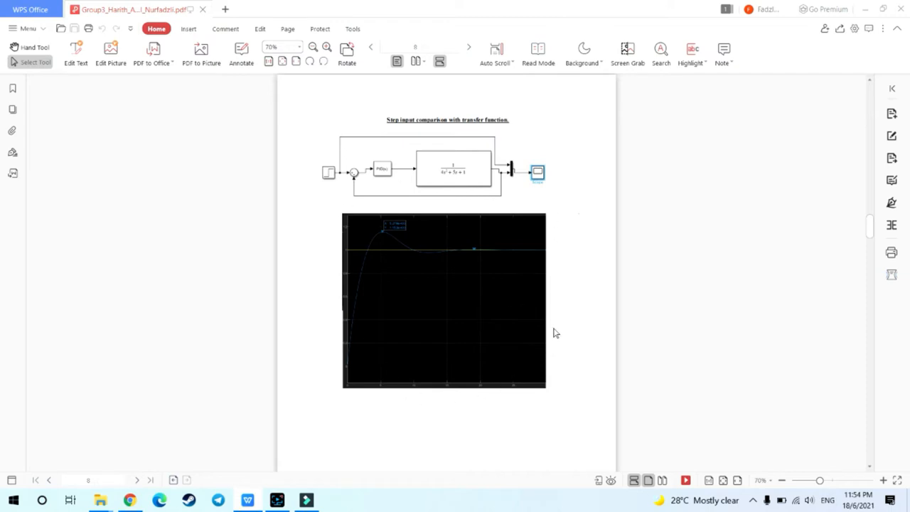
{"action": "scroll", "scroll_direction": "down", "scroll_amount": 3}
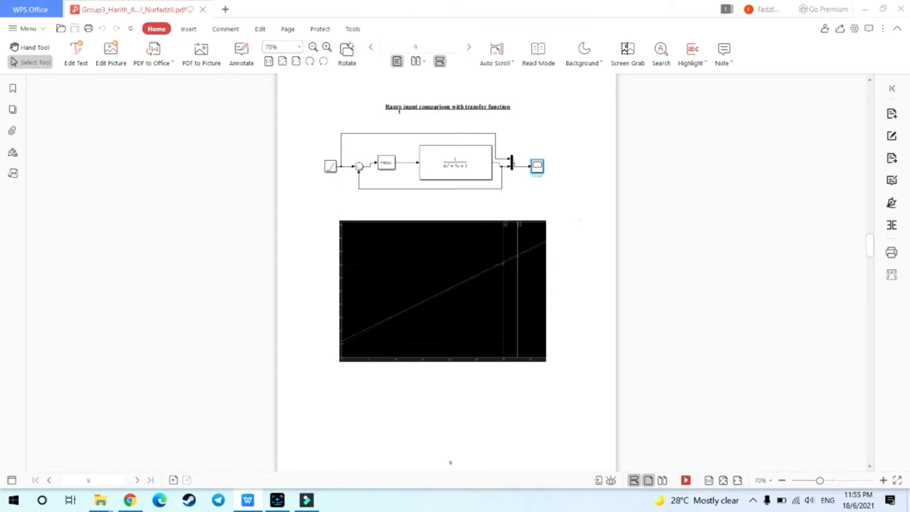
{"action": "mouse_move", "coordinate": [512, 118]}
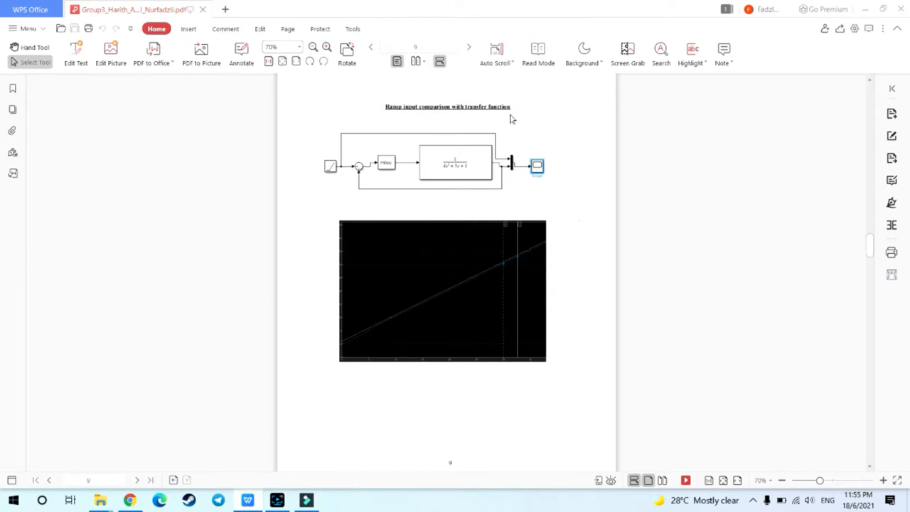
{"action": "mouse_move", "coordinate": [557, 145]}
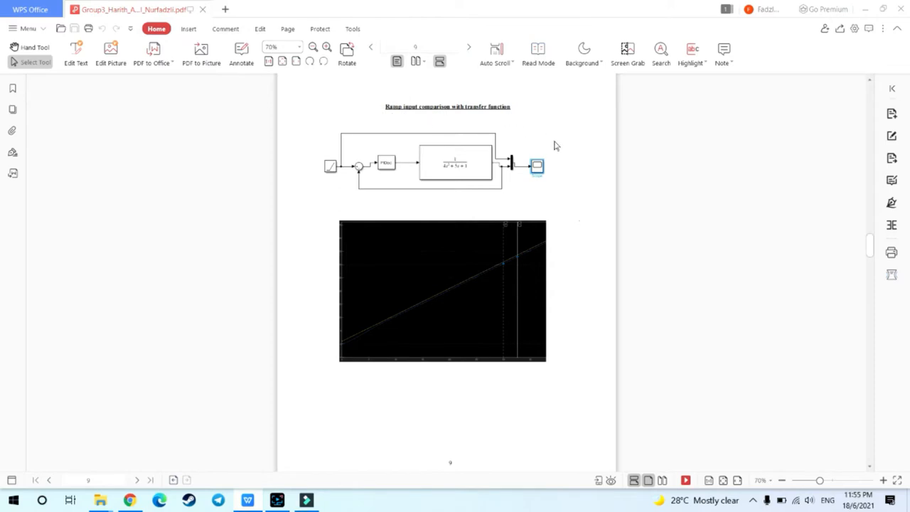
{"action": "mouse_move", "coordinate": [552, 188]}
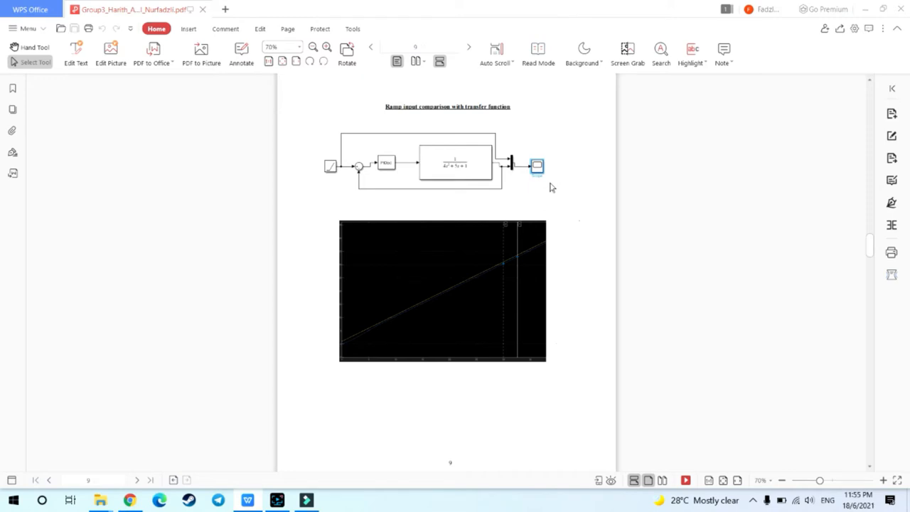
{"action": "mouse_move", "coordinate": [576, 250]}
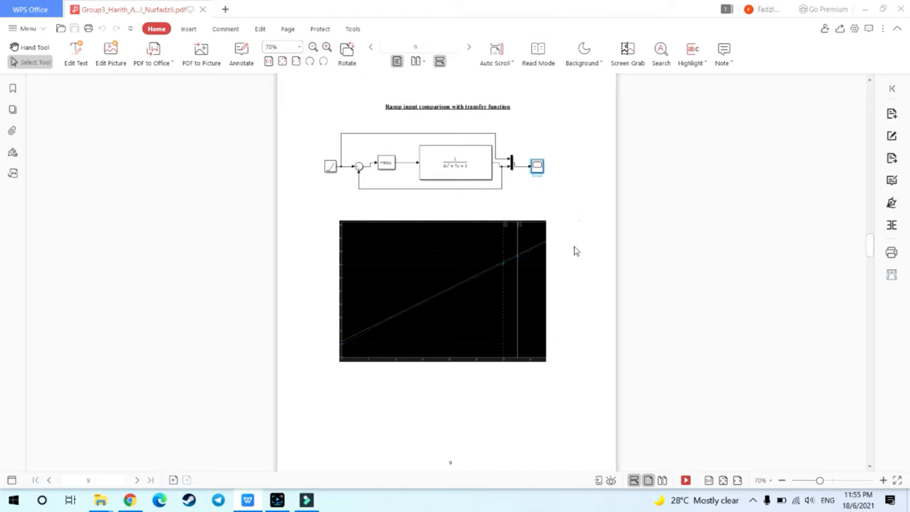
{"action": "mouse_move", "coordinate": [569, 321]}
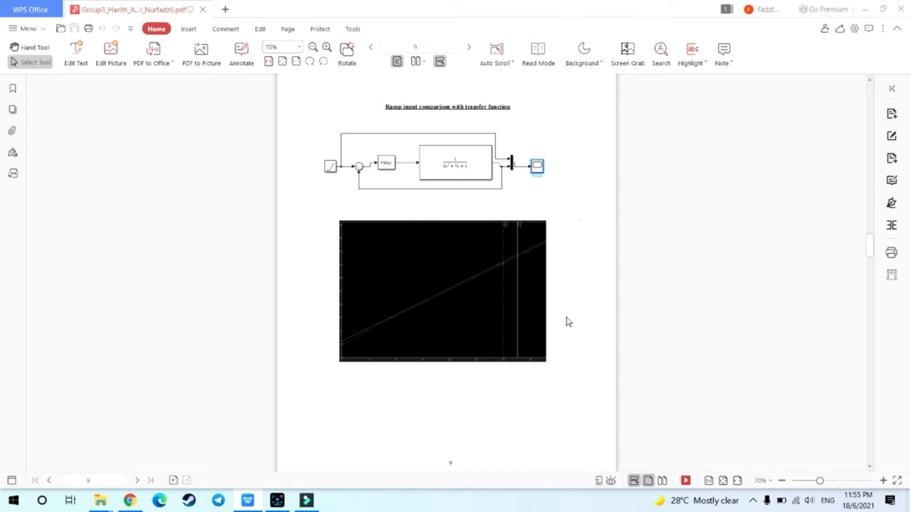
{"action": "mouse_move", "coordinate": [301, 307]}
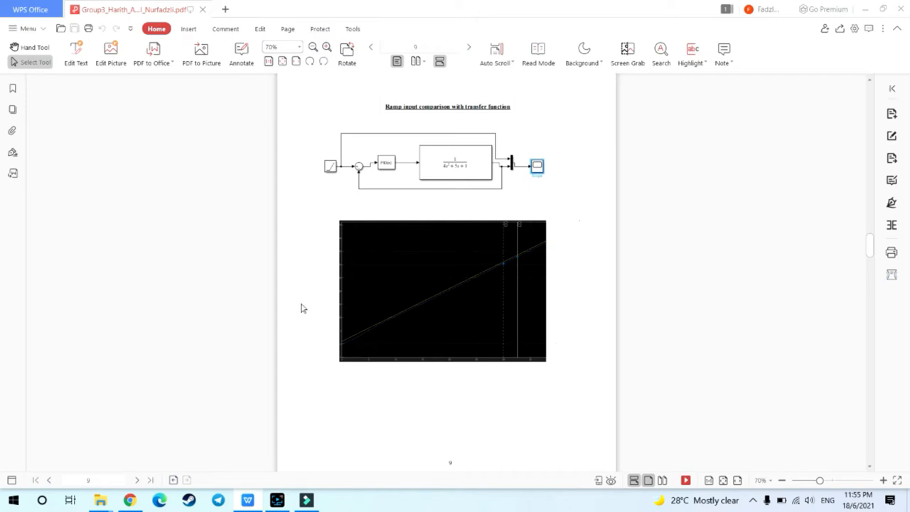
{"action": "mouse_move", "coordinate": [404, 370]}
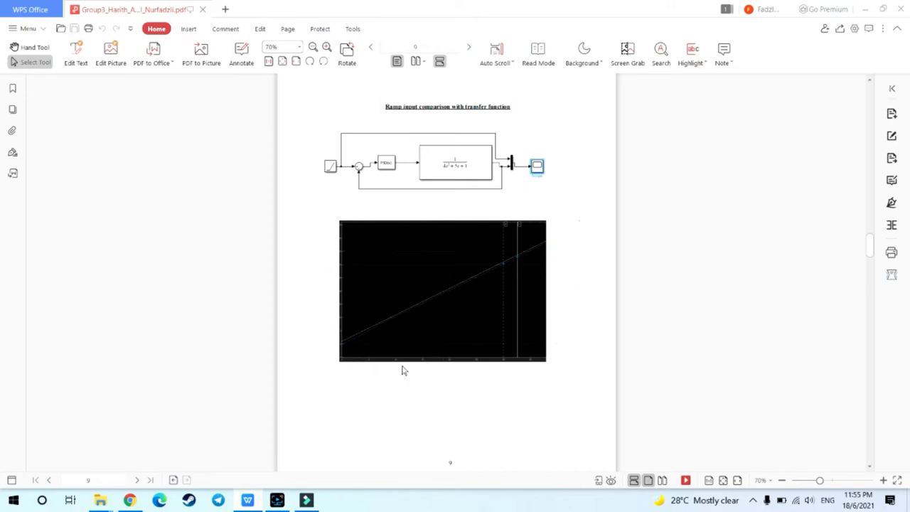
{"action": "mouse_move", "coordinate": [370, 370]}
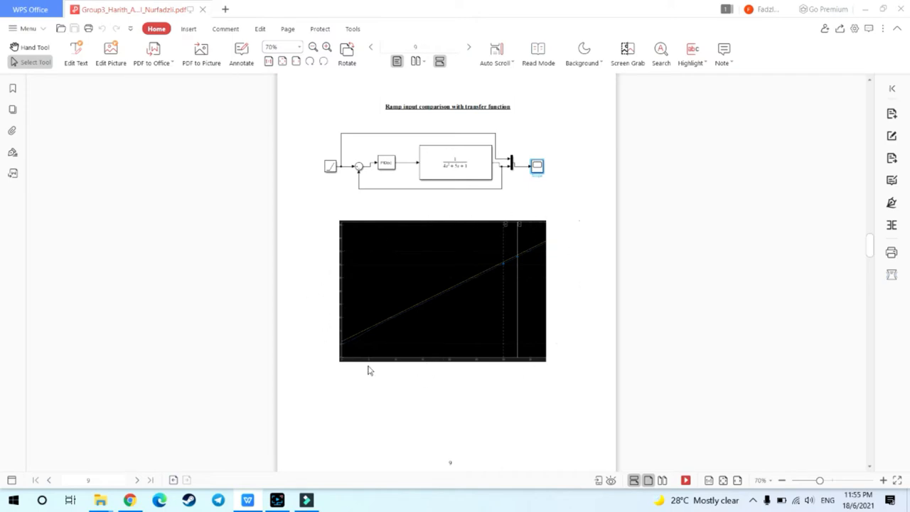
{"action": "mouse_move", "coordinate": [469, 305]}
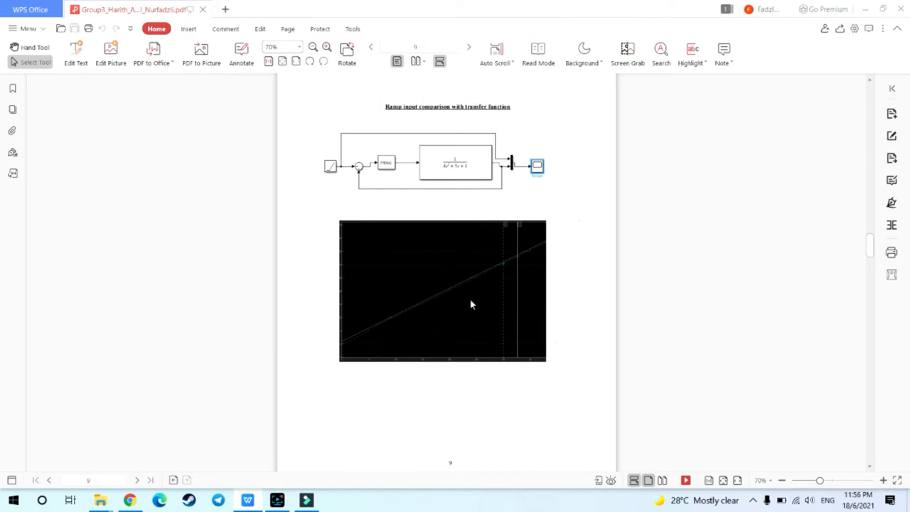
Step: Switch to the cruise_control model, confirm Stop Time 25, and run the simulation
{"action": "left_click", "coordinate": [305, 501]}
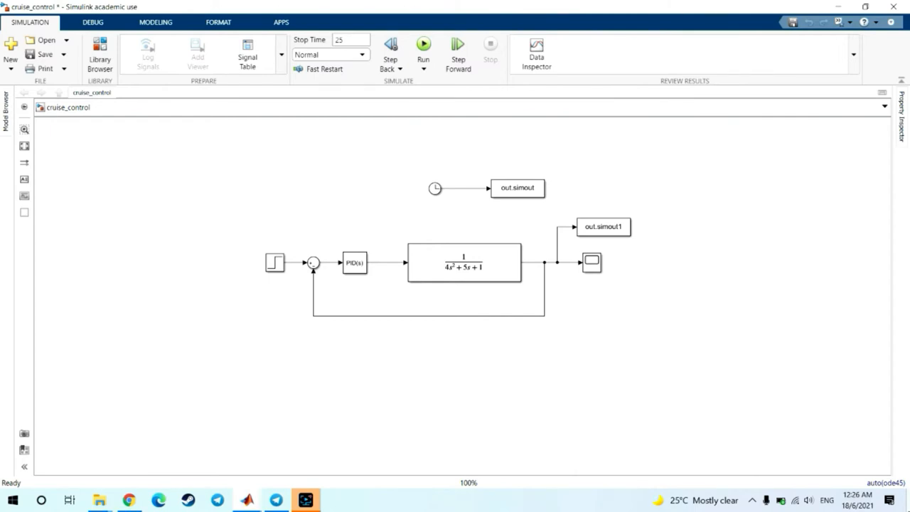
{"action": "left_click", "coordinate": [349, 39]}
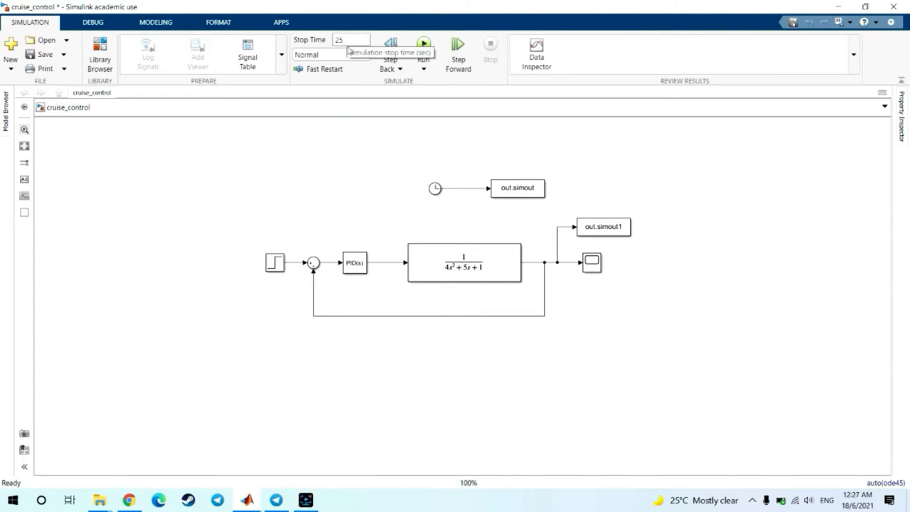
{"action": "mouse_move", "coordinate": [424, 44]}
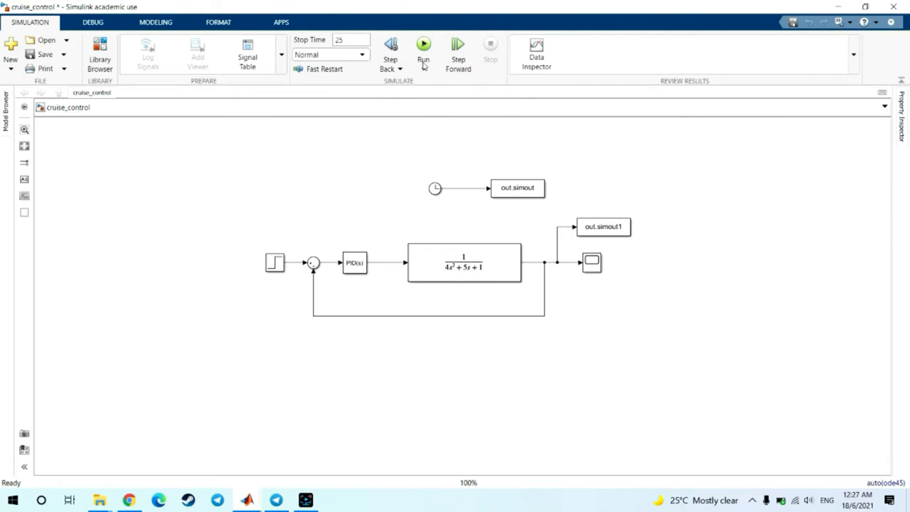
{"action": "left_click", "coordinate": [424, 44]}
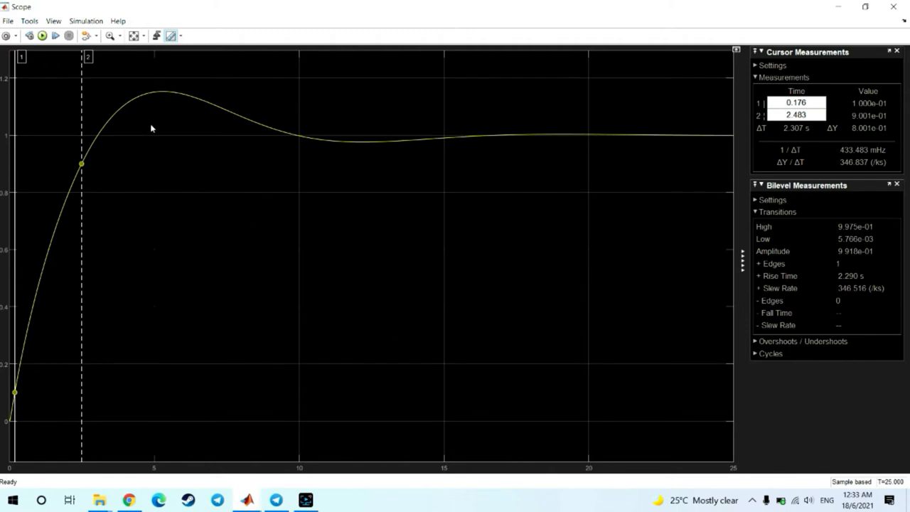
{"action": "mouse_move", "coordinate": [453, 177]}
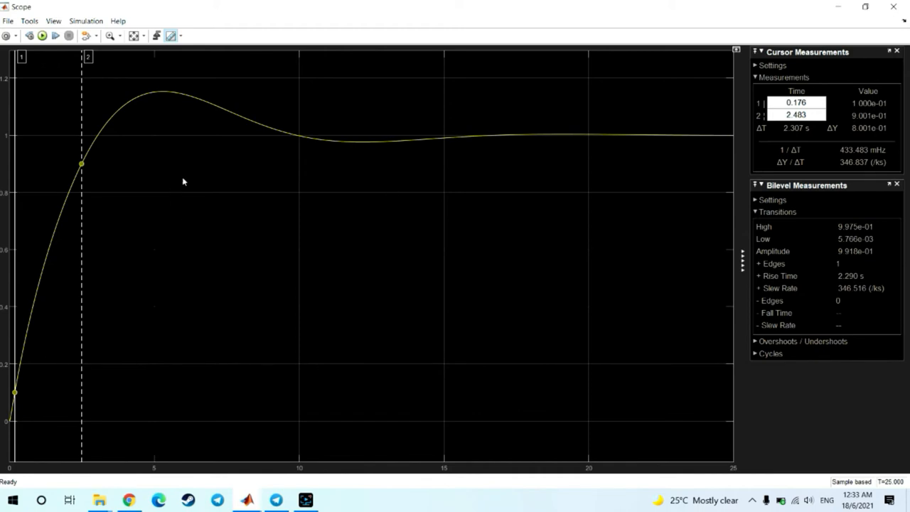
{"action": "mouse_move", "coordinate": [256, 209]}
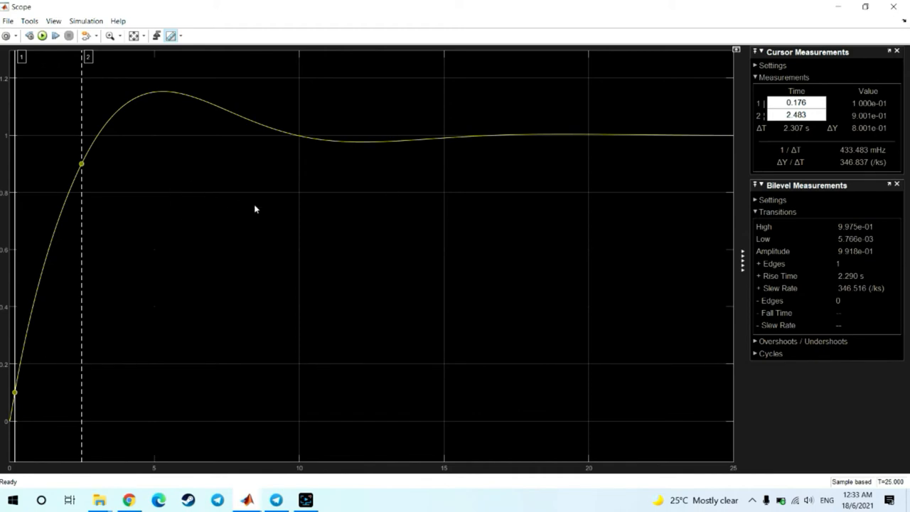
{"action": "mouse_move", "coordinate": [316, 216]}
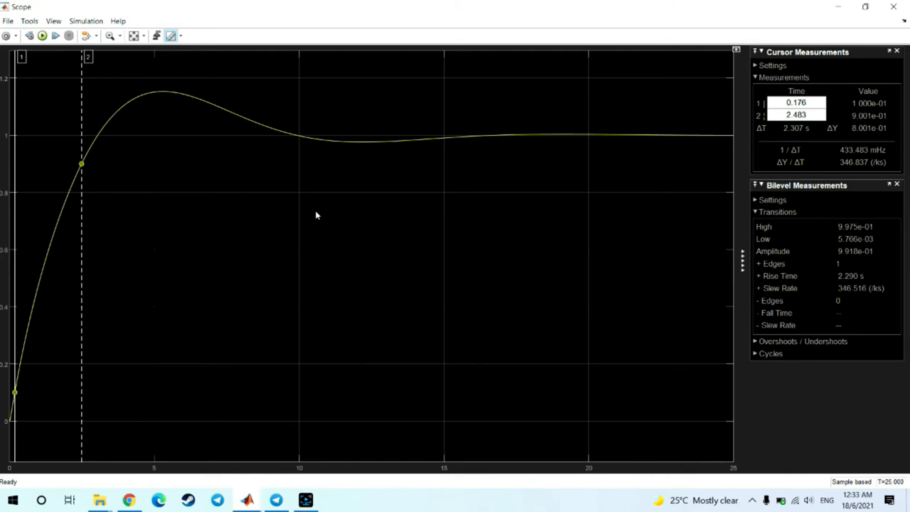
{"action": "mouse_move", "coordinate": [109, 193]}
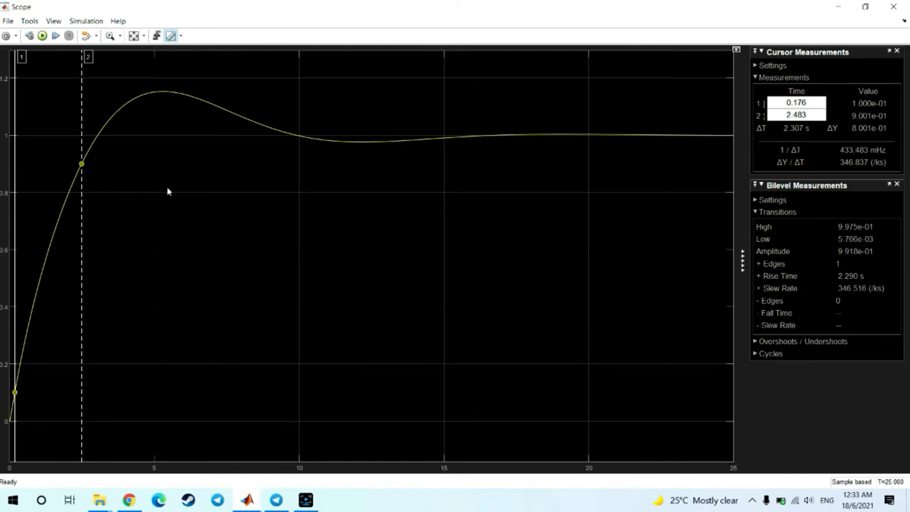
{"action": "mouse_move", "coordinate": [37, 192]}
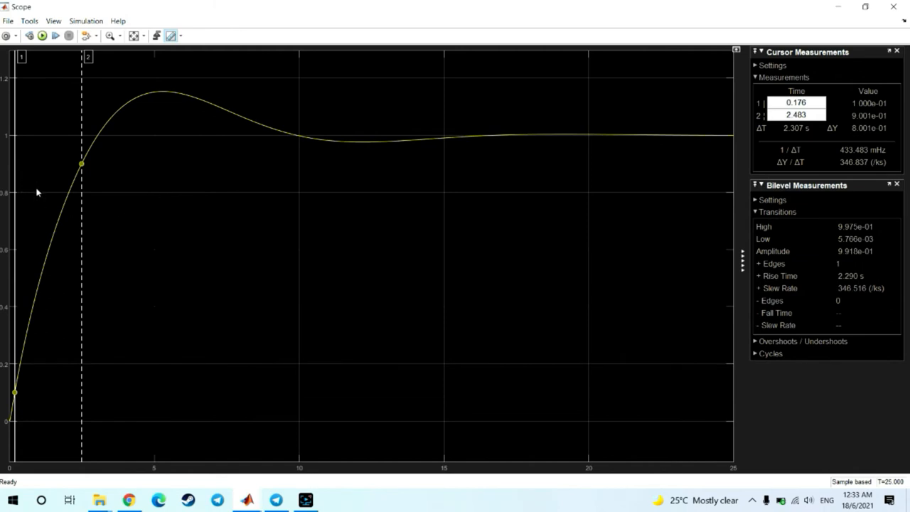
{"action": "mouse_move", "coordinate": [25, 165]}
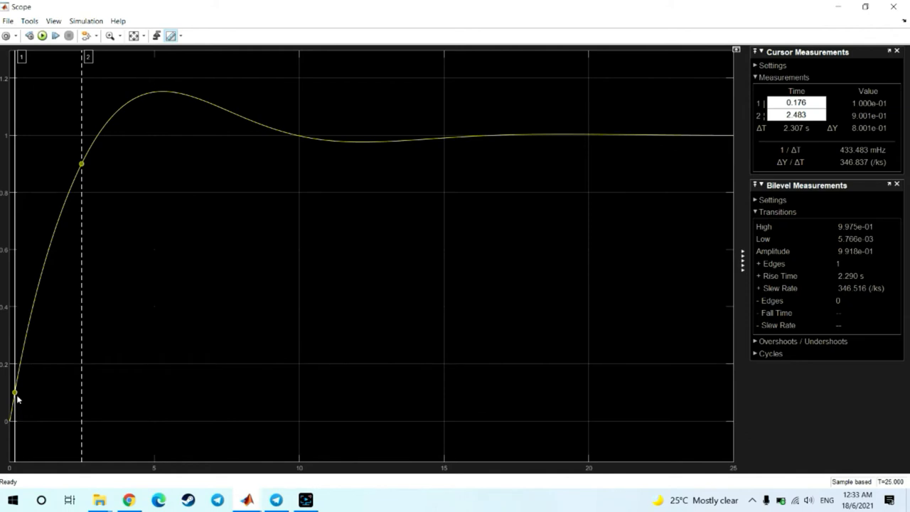
{"action": "mouse_move", "coordinate": [873, 114]}
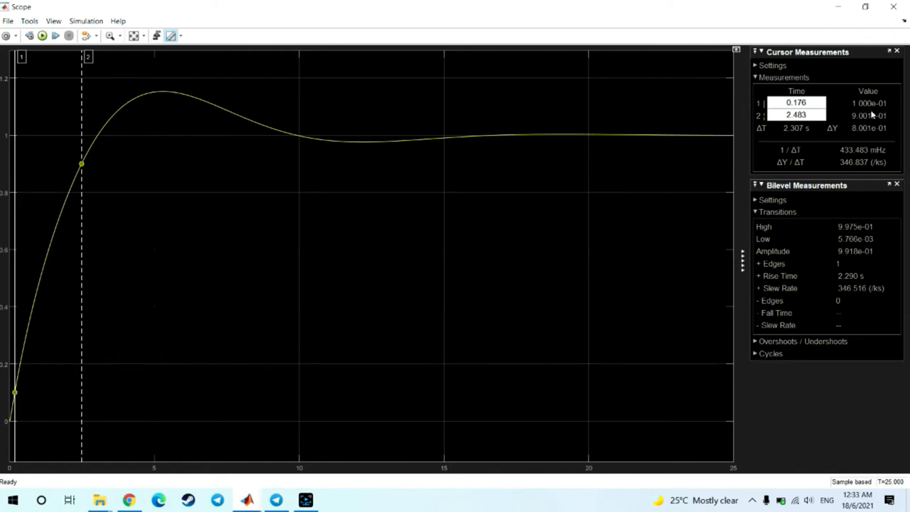
{"action": "mouse_move", "coordinate": [88, 172]}
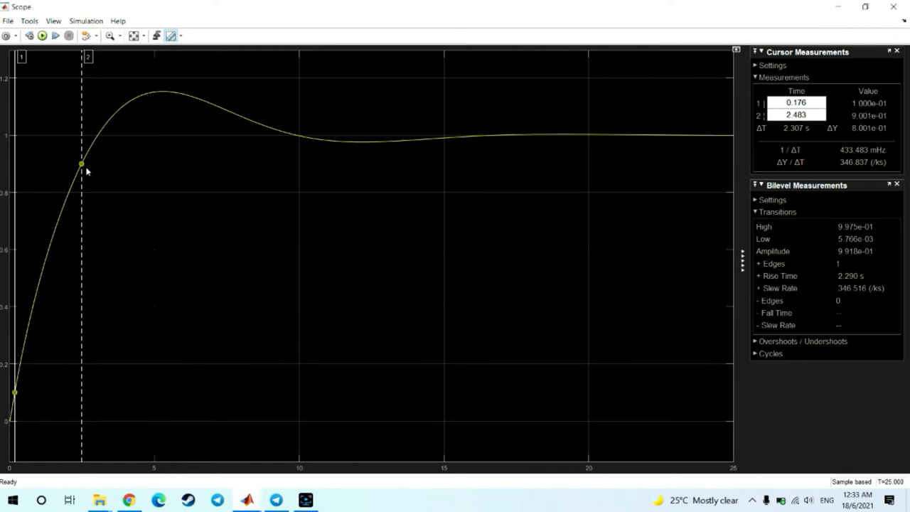
{"action": "mouse_move", "coordinate": [32, 322]}
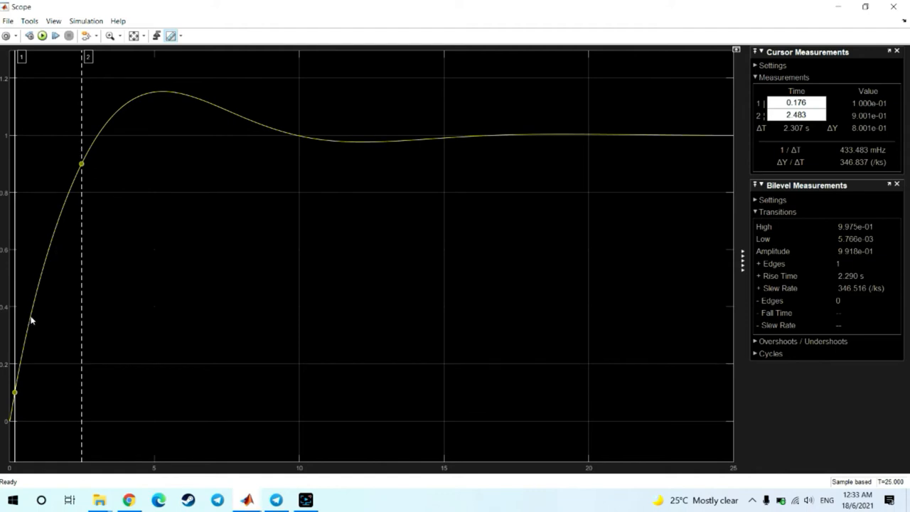
{"action": "mouse_move", "coordinate": [45, 194]}
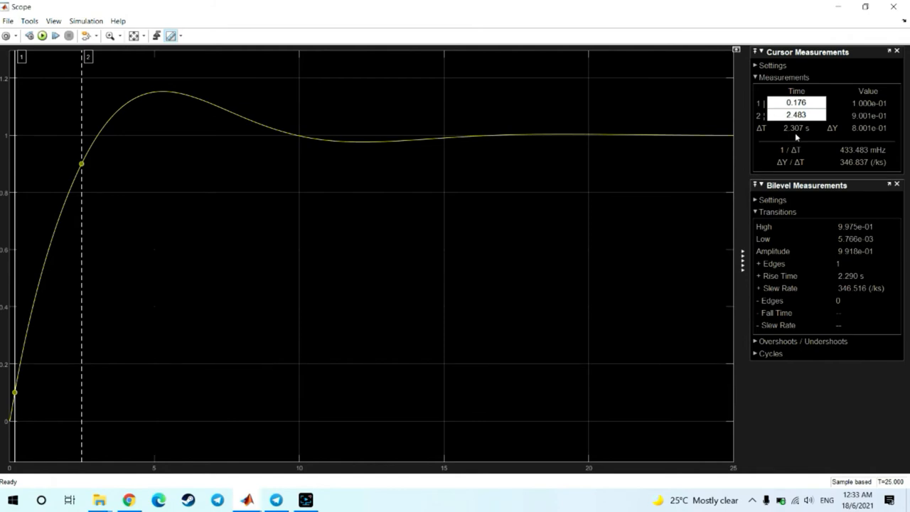
{"action": "mouse_move", "coordinate": [22, 297]}
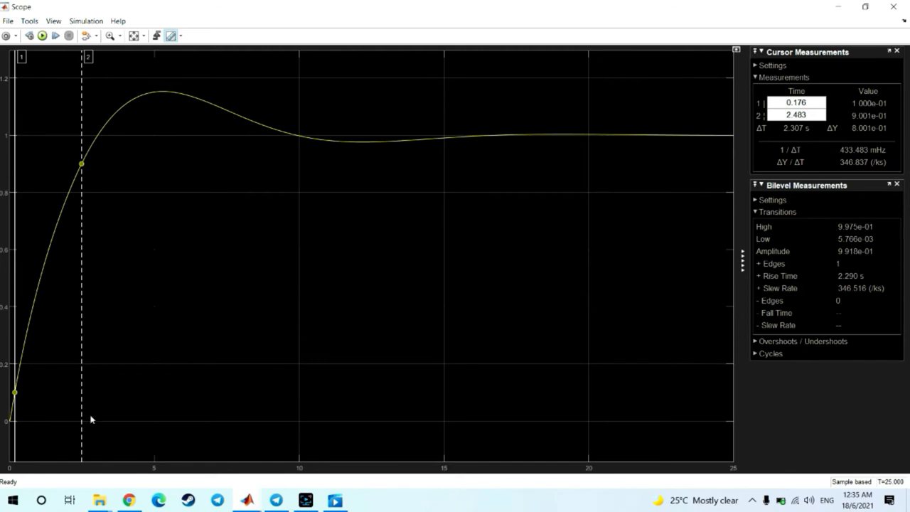
{"action": "mouse_move", "coordinate": [91, 168]}
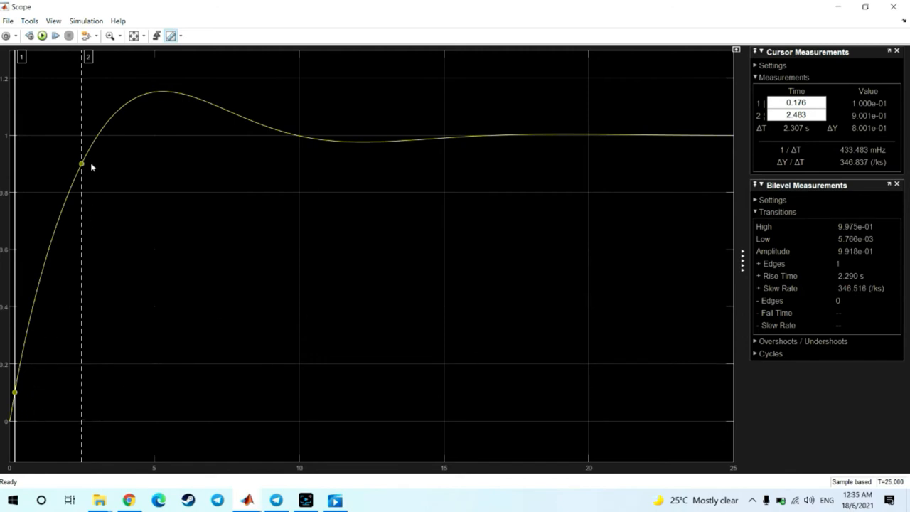
{"action": "mouse_move", "coordinate": [355, 197]}
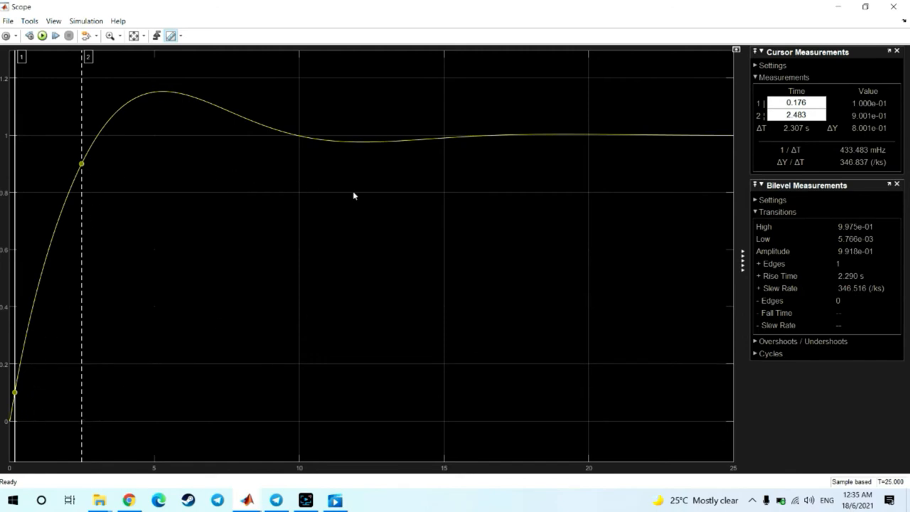
{"action": "mouse_move", "coordinate": [576, 150]}
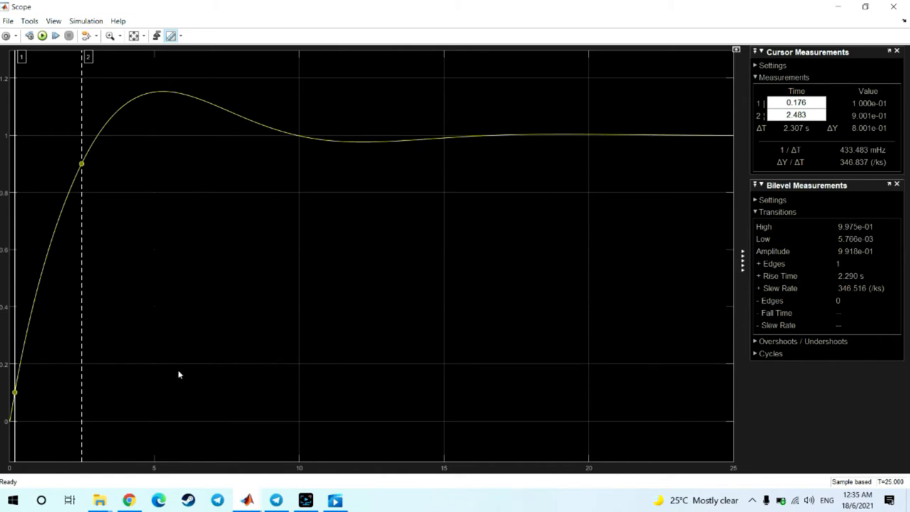
{"action": "mouse_move", "coordinate": [92, 370]}
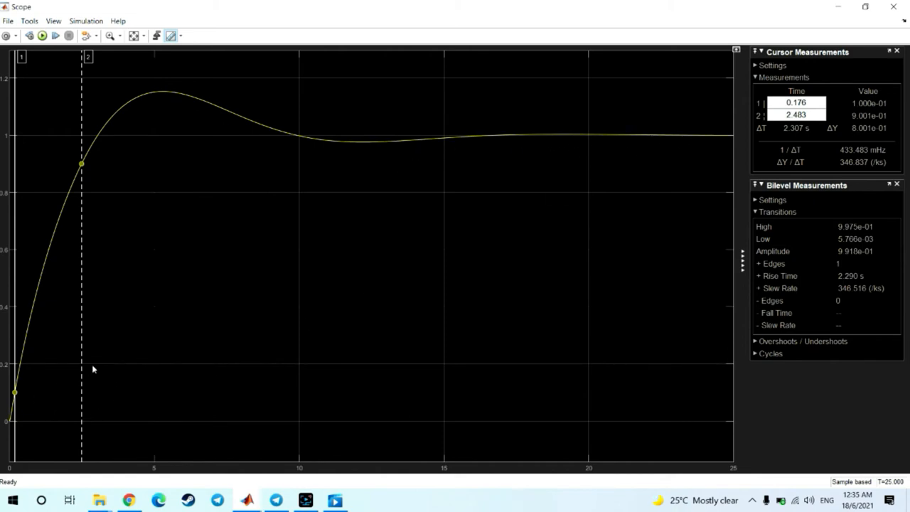
{"action": "mouse_move", "coordinate": [675, 142]}
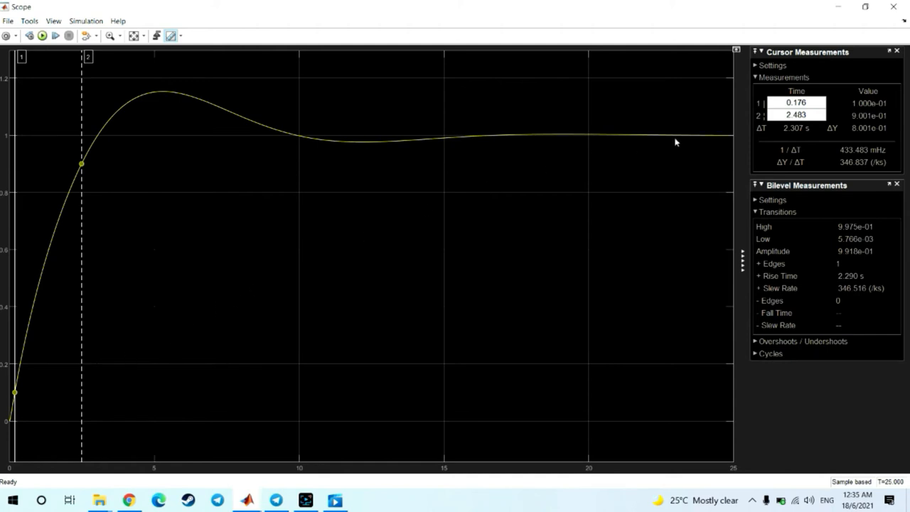
{"action": "mouse_move", "coordinate": [22, 401]}
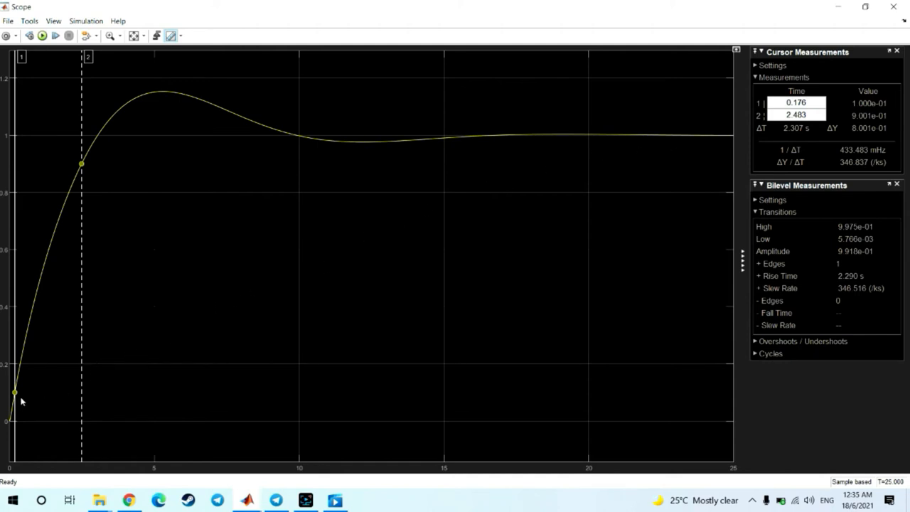
{"action": "mouse_move", "coordinate": [83, 165]}
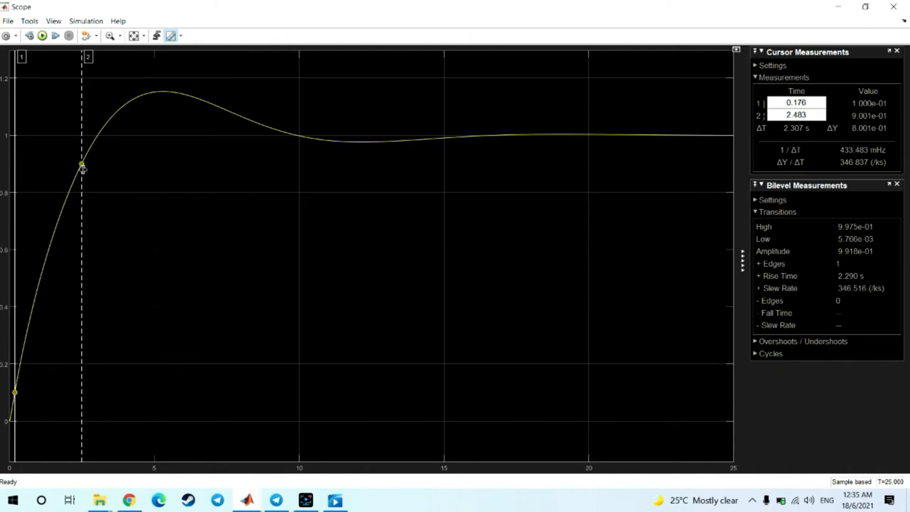
{"action": "mouse_move", "coordinate": [253, 168]}
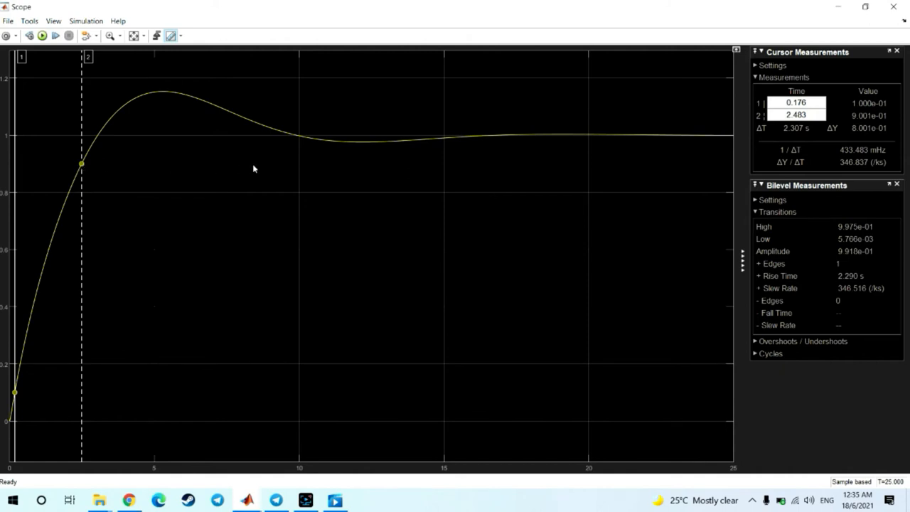
{"action": "mouse_move", "coordinate": [94, 175]}
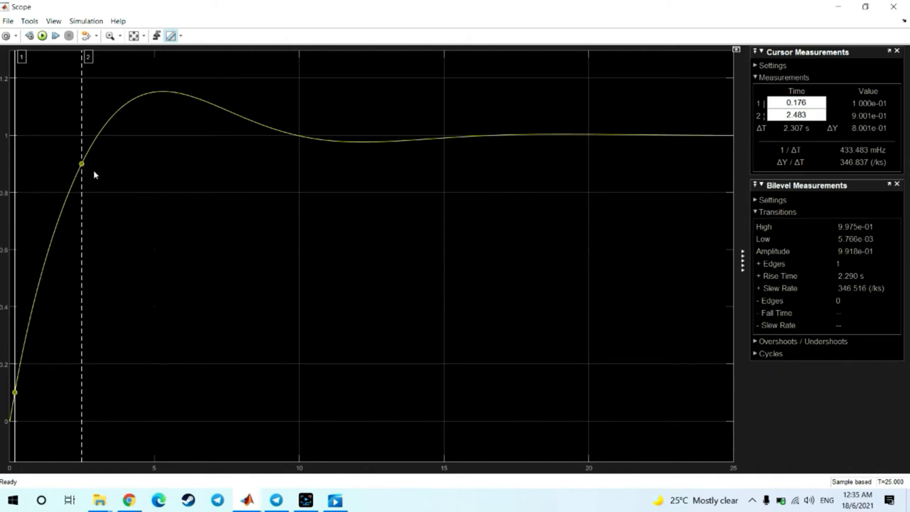
{"action": "mouse_move", "coordinate": [120, 183]}
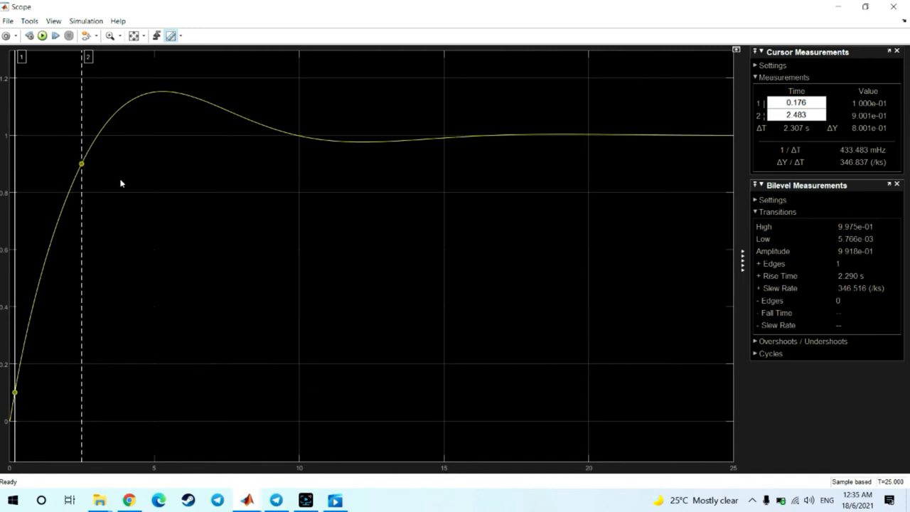
{"action": "mouse_move", "coordinate": [276, 204]}
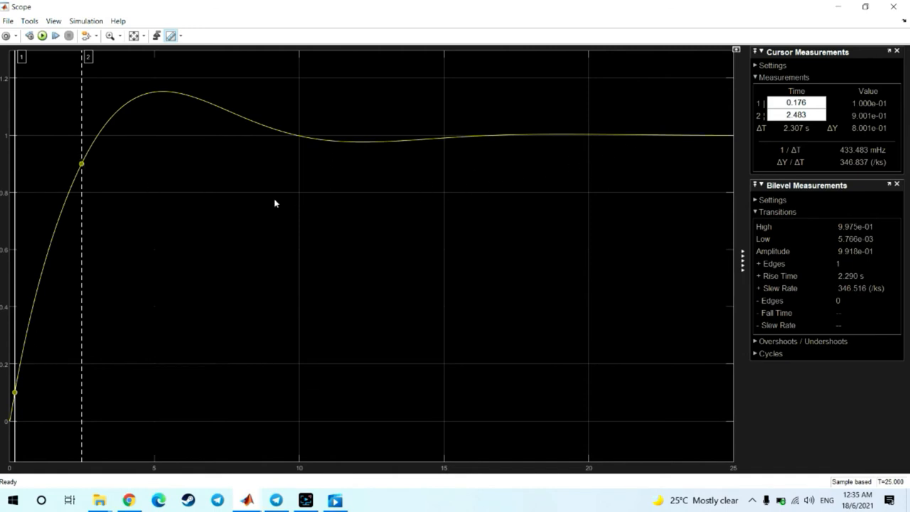
{"action": "mouse_move", "coordinate": [90, 170]}
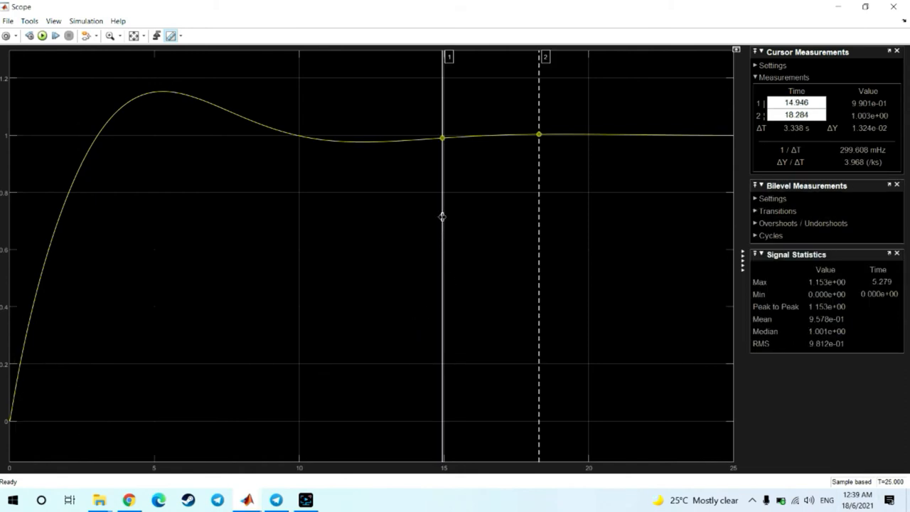
Step: Place cursor 2 on the settled response near 18.3 s and cursor 1 on the 1.153 peak at 5.227 s
{"action": "left_click_drag", "start_coordinate": [443, 137], "coordinate": [381, 142]}
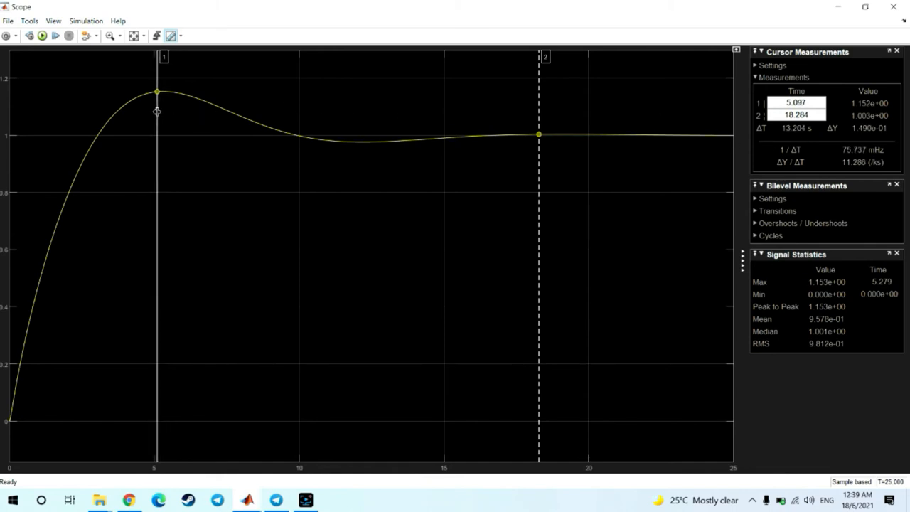
{"action": "left_click_drag", "start_coordinate": [156, 114], "coordinate": [160, 114]}
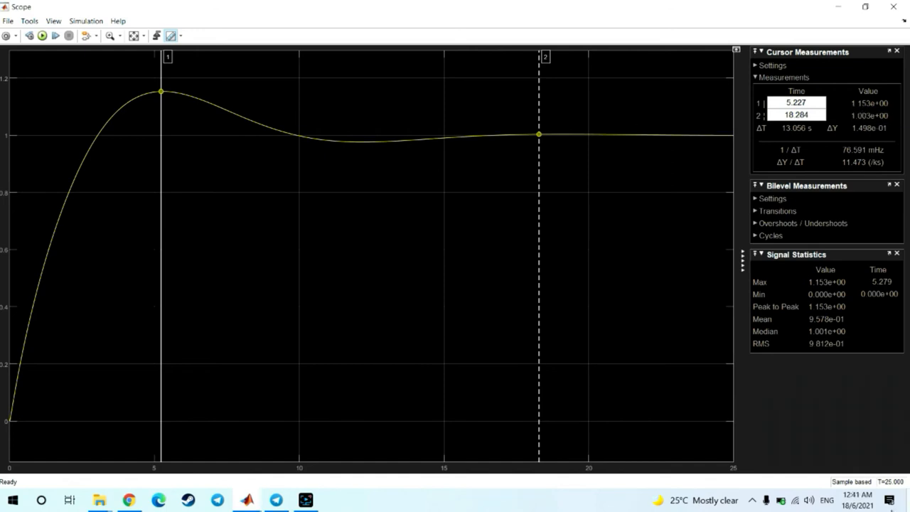
{"action": "mouse_move", "coordinate": [535, 373]}
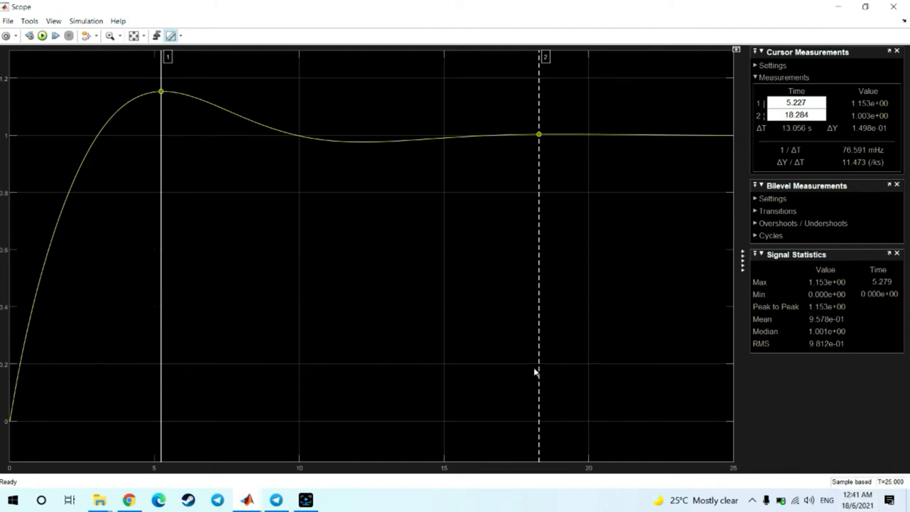
{"action": "mouse_move", "coordinate": [391, 305]}
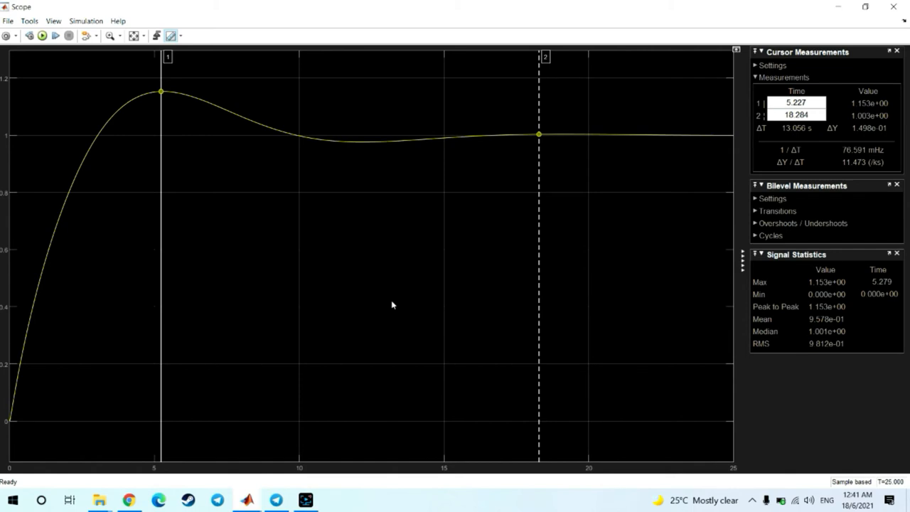
{"action": "mouse_move", "coordinate": [54, 343]}
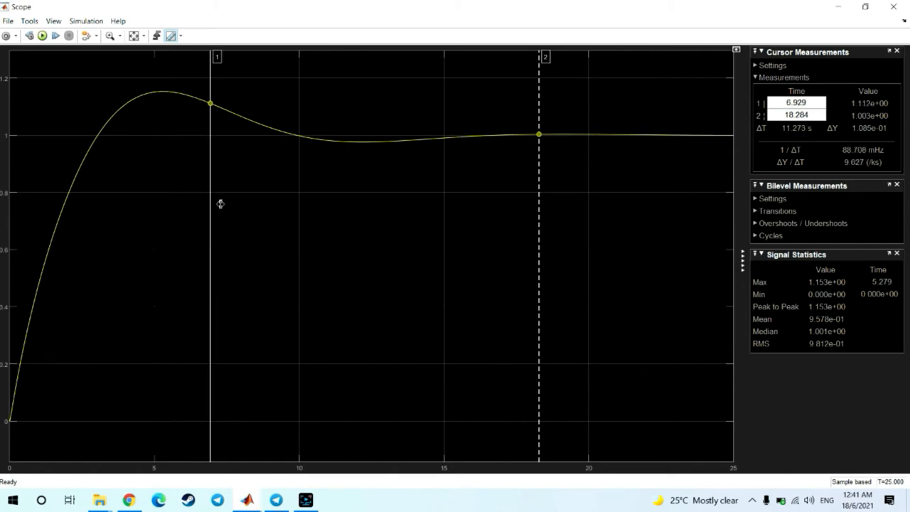
Step: Drag cursor 1 rightward in stages to 13.424 s on the dip near 0.98 and select its Time field
{"action": "left_click_drag", "start_coordinate": [210, 102], "coordinate": [248, 119]}
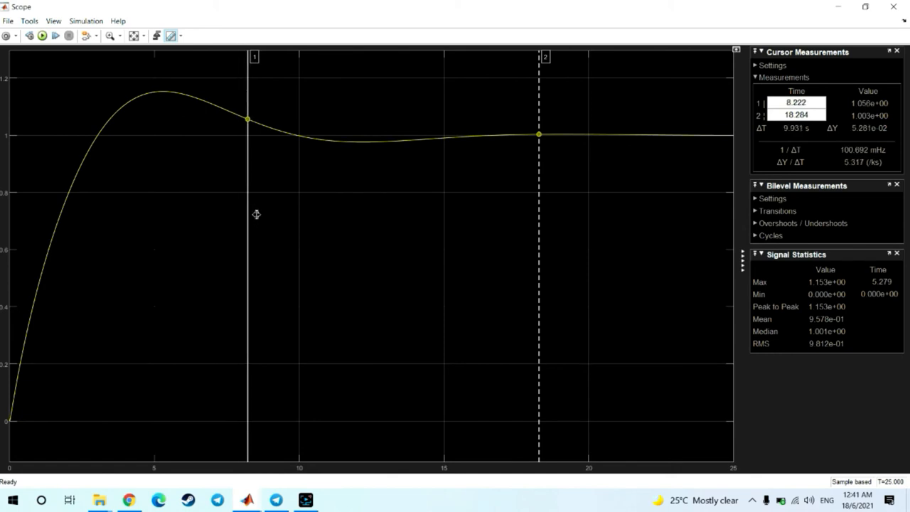
{"action": "left_click_drag", "start_coordinate": [247, 120], "coordinate": [340, 140]}
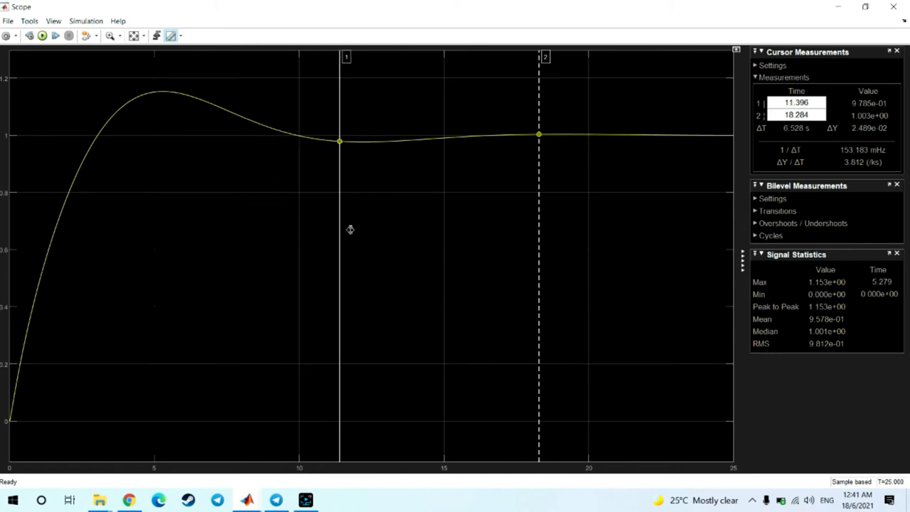
{"action": "left_click_drag", "start_coordinate": [339, 140], "coordinate": [361, 141]}
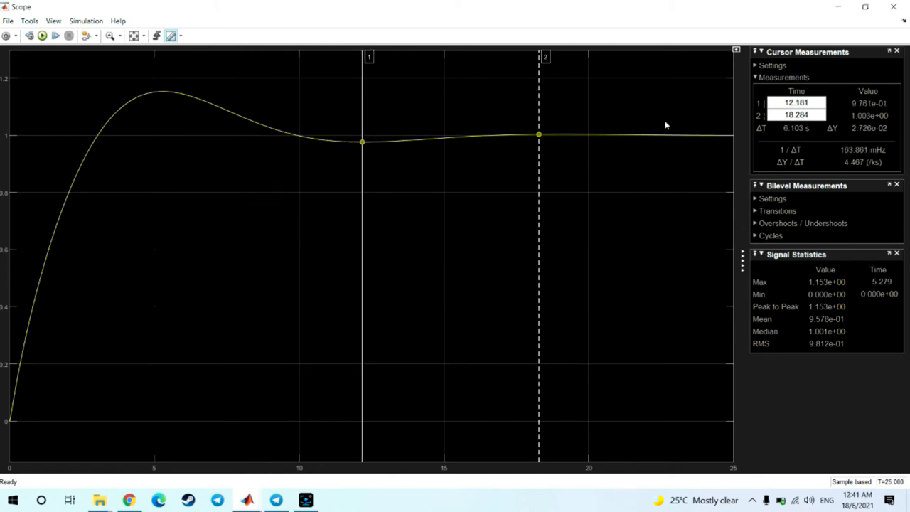
{"action": "mouse_move", "coordinate": [363, 175]}
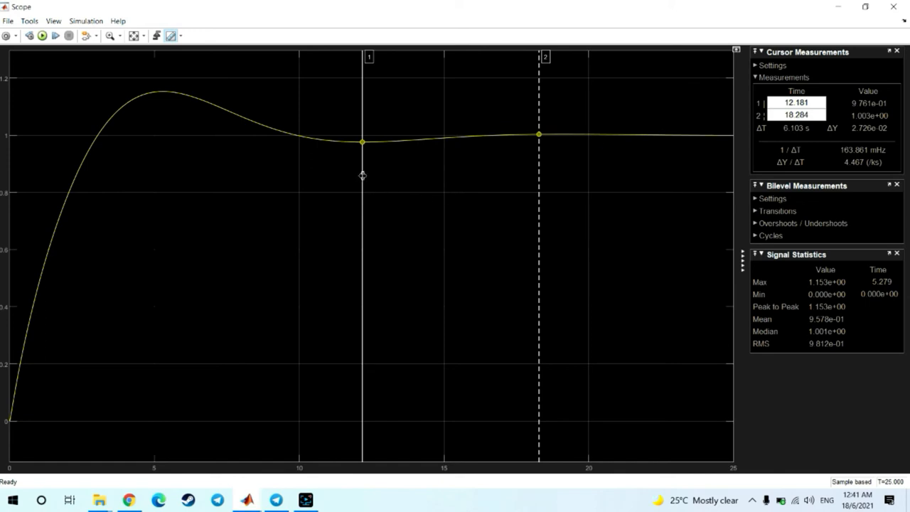
{"action": "left_click_drag", "start_coordinate": [363, 143], "coordinate": [370, 142]}
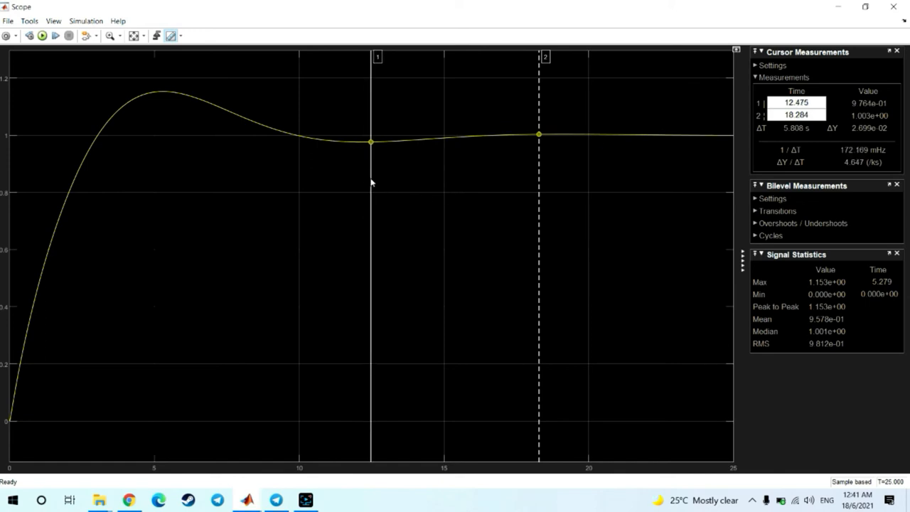
{"action": "mouse_move", "coordinate": [367, 165]}
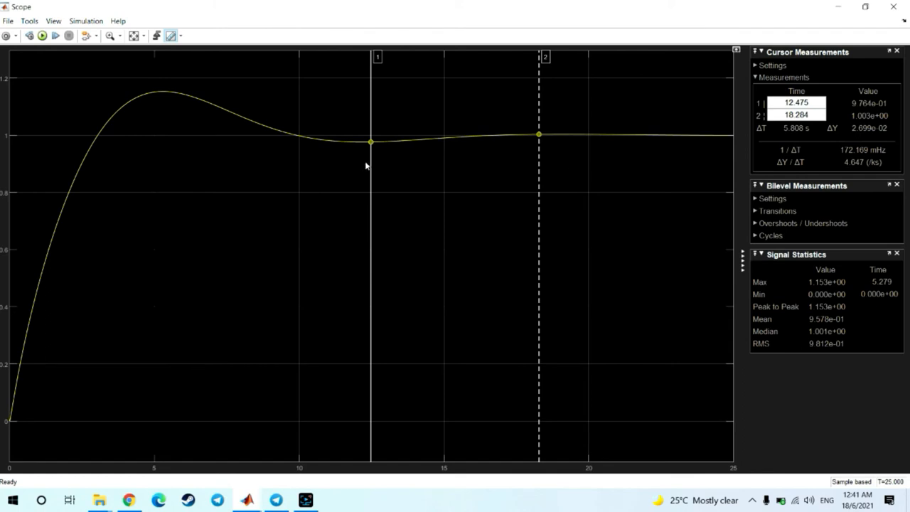
{"action": "mouse_move", "coordinate": [375, 222]}
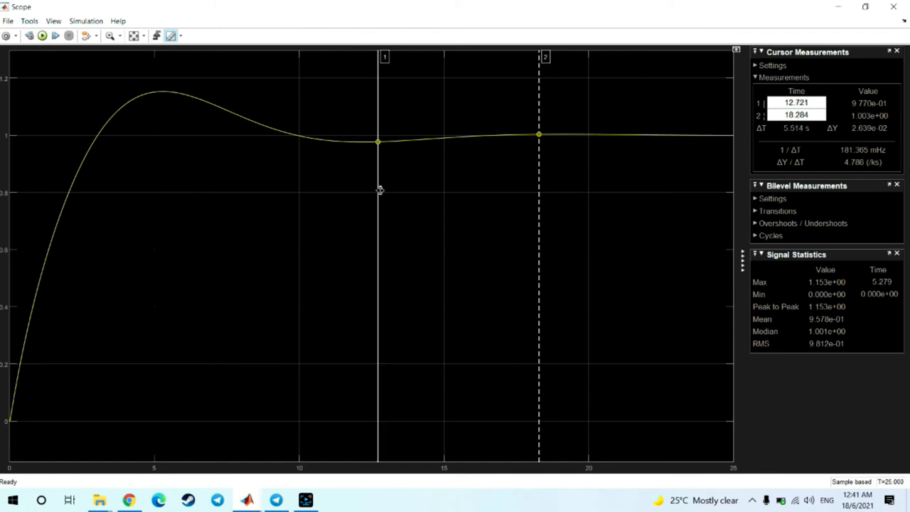
{"action": "left_click_drag", "start_coordinate": [379, 141], "coordinate": [393, 140]}
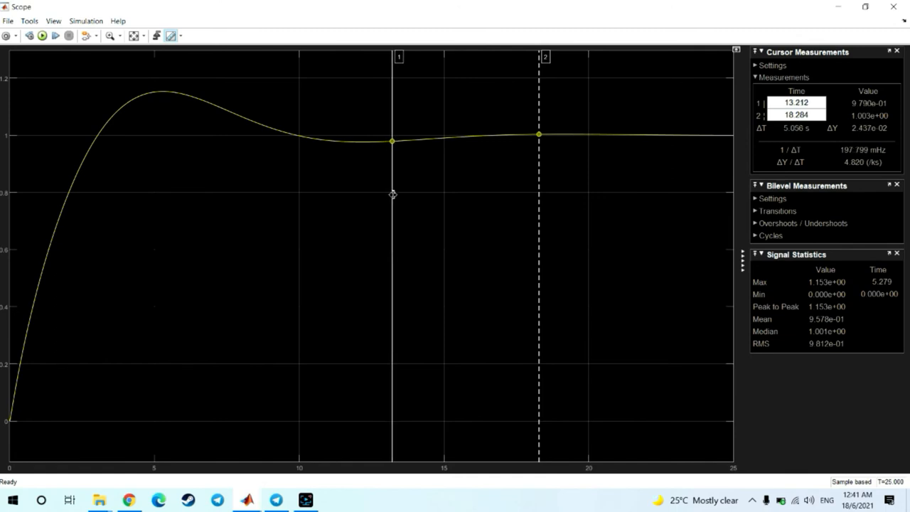
{"action": "left_click_drag", "start_coordinate": [393, 141], "coordinate": [398, 141]}
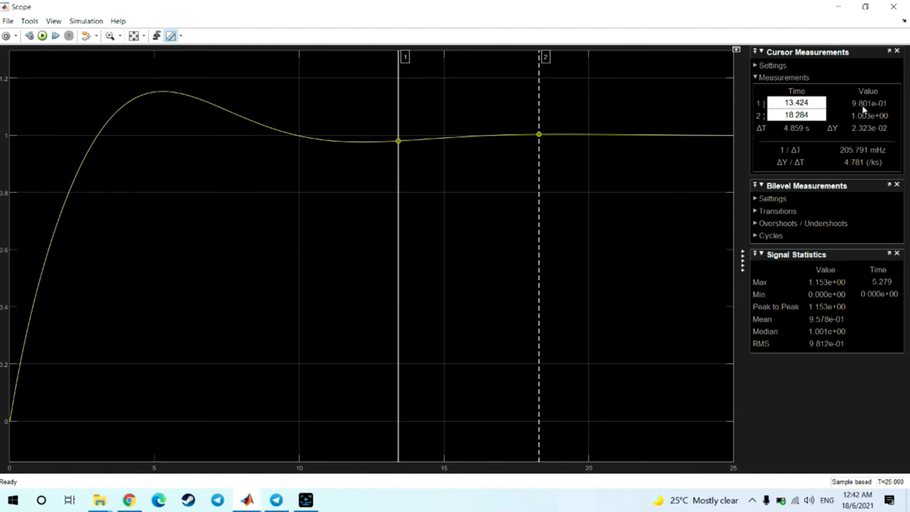
{"action": "mouse_move", "coordinate": [628, 150]}
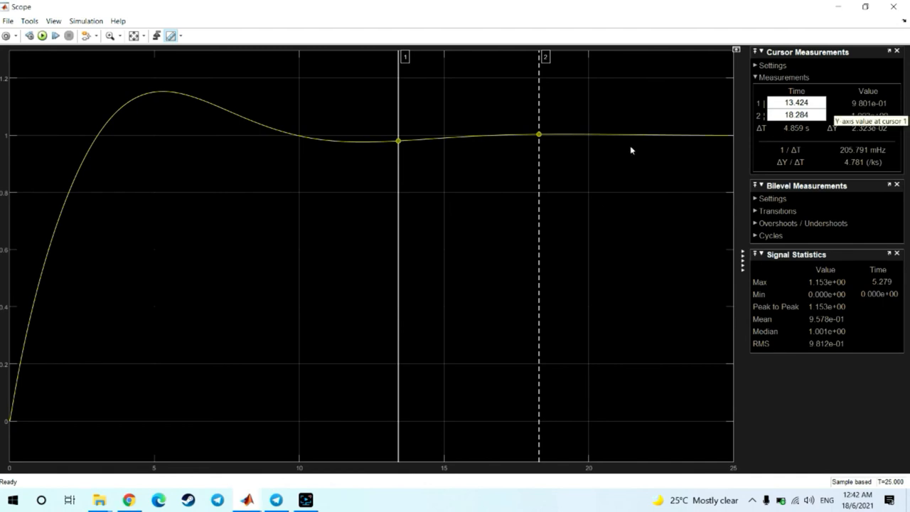
{"action": "left_click", "coordinate": [796, 103]}
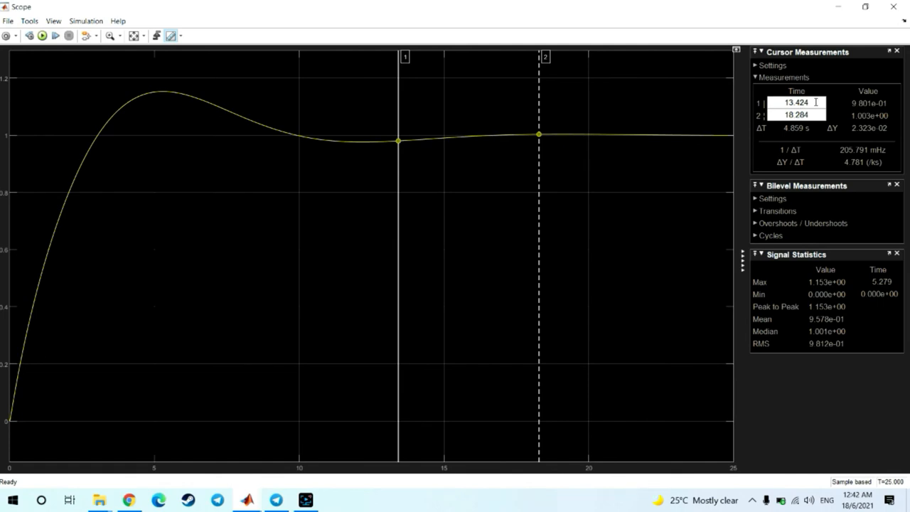
{"action": "mouse_move", "coordinate": [816, 102]}
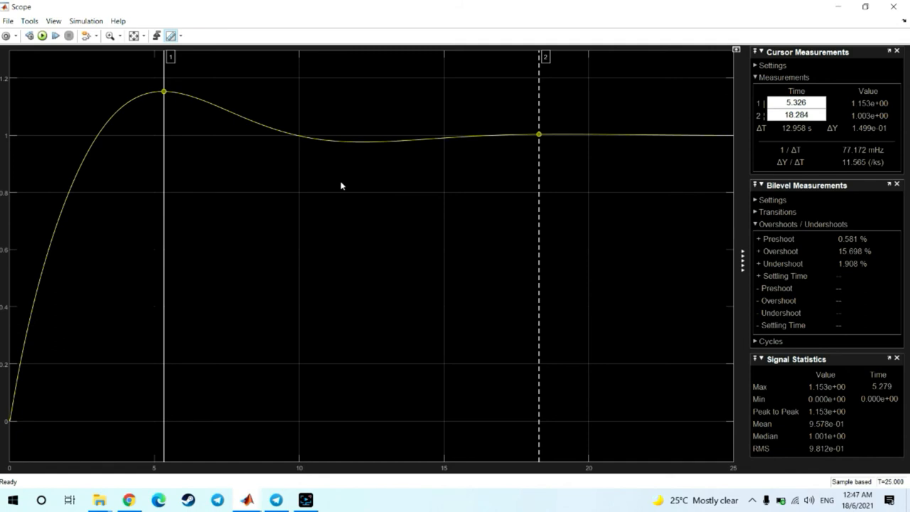
{"action": "mouse_move", "coordinate": [182, 102]}
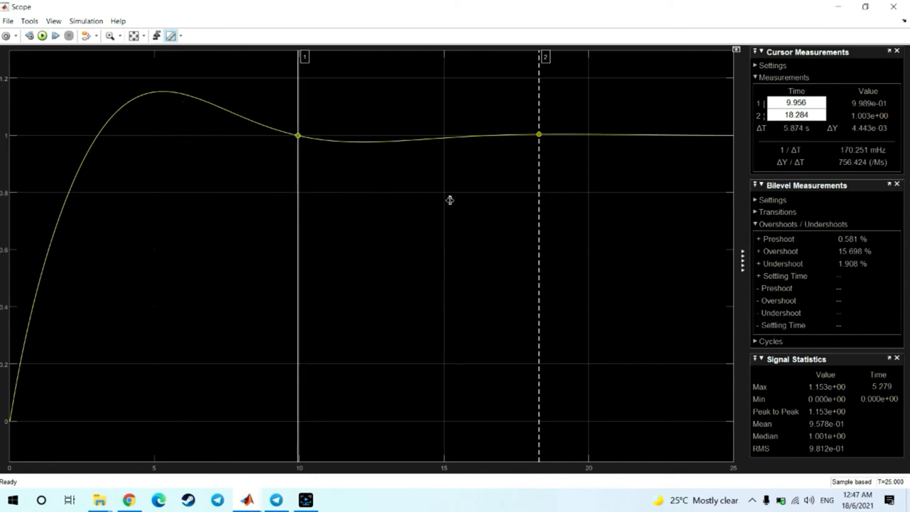
Step: Move cursor 1 past cursor 2 out to 22.521 s where the response reads 1.001
{"action": "left_click_drag", "start_coordinate": [299, 135], "coordinate": [661, 135]}
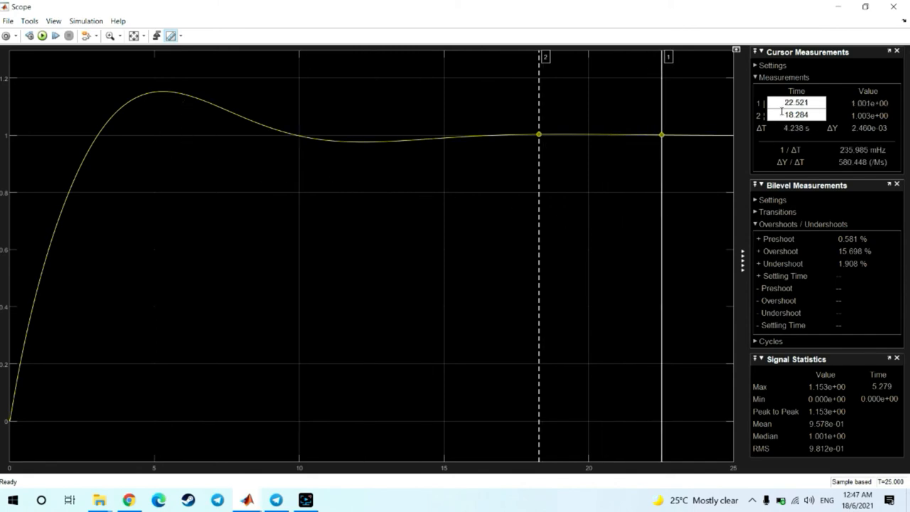
{"action": "mouse_move", "coordinate": [603, 210]}
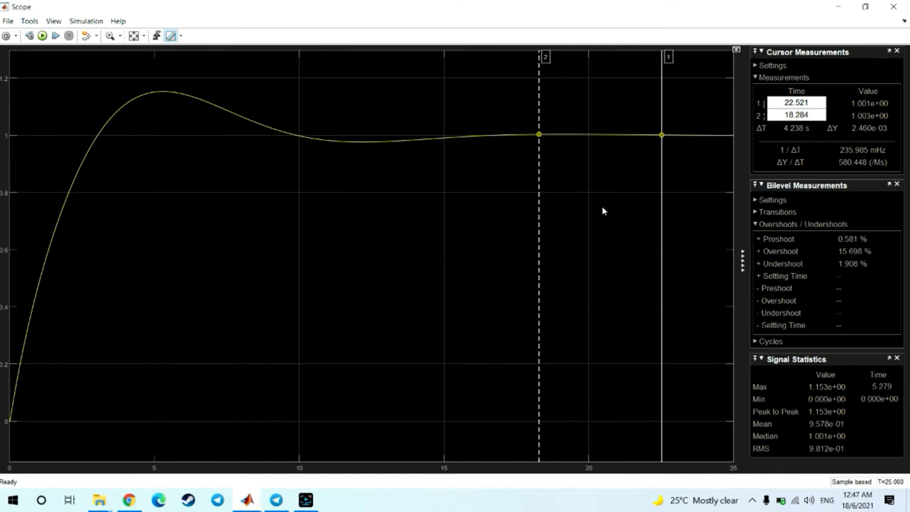
{"action": "mouse_move", "coordinate": [648, 199]}
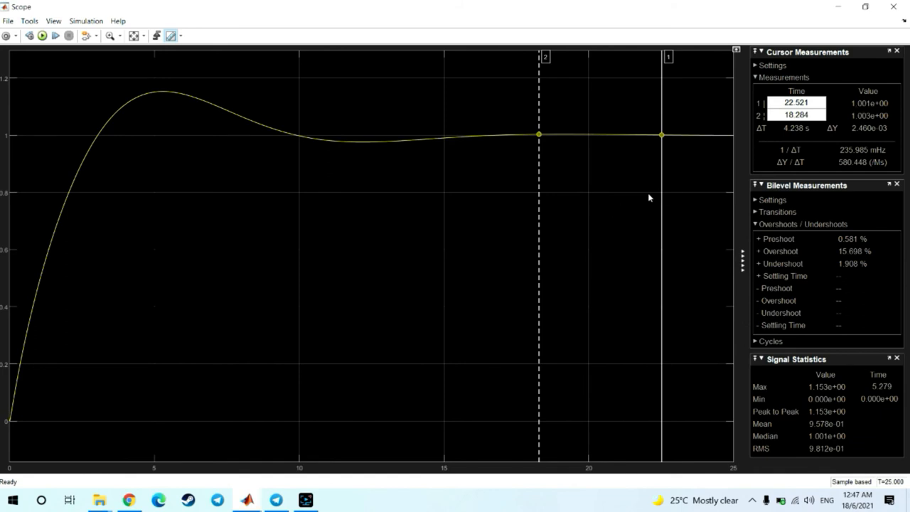
{"action": "mouse_move", "coordinate": [629, 205]}
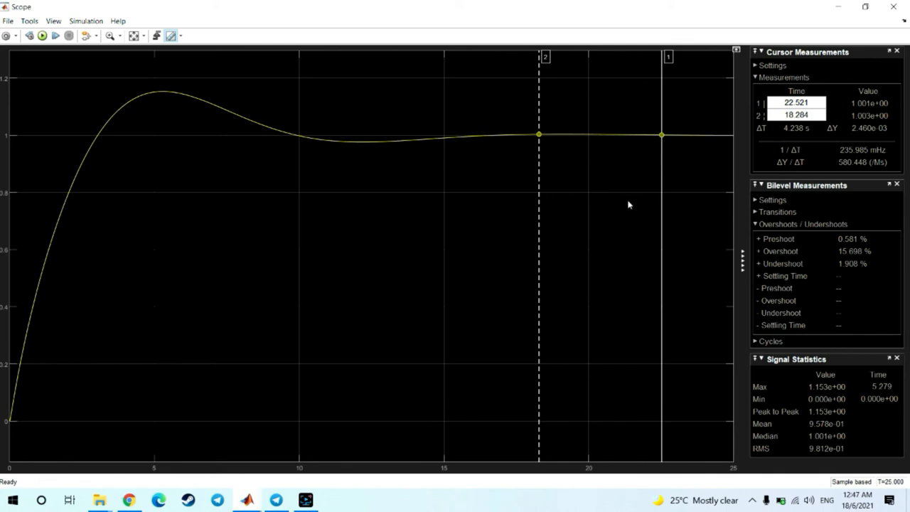
{"action": "mouse_move", "coordinate": [441, 276]}
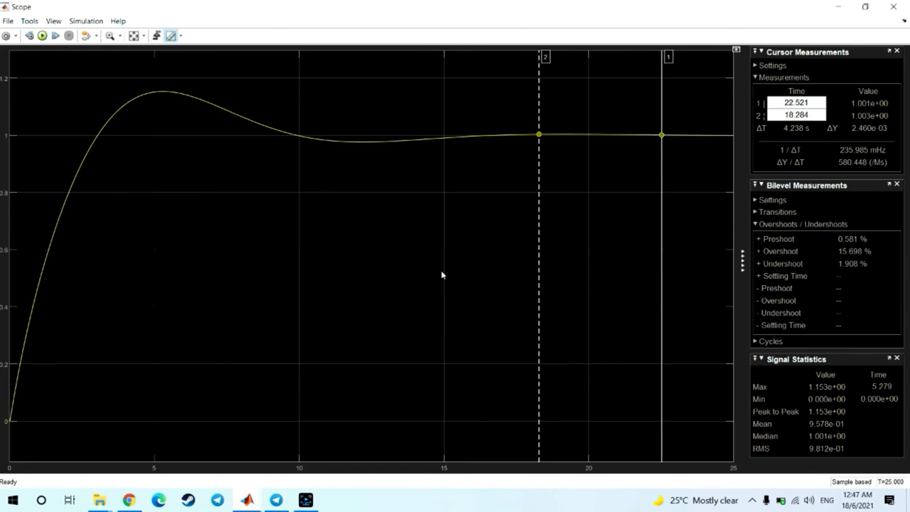
{"action": "mouse_move", "coordinate": [569, 265]}
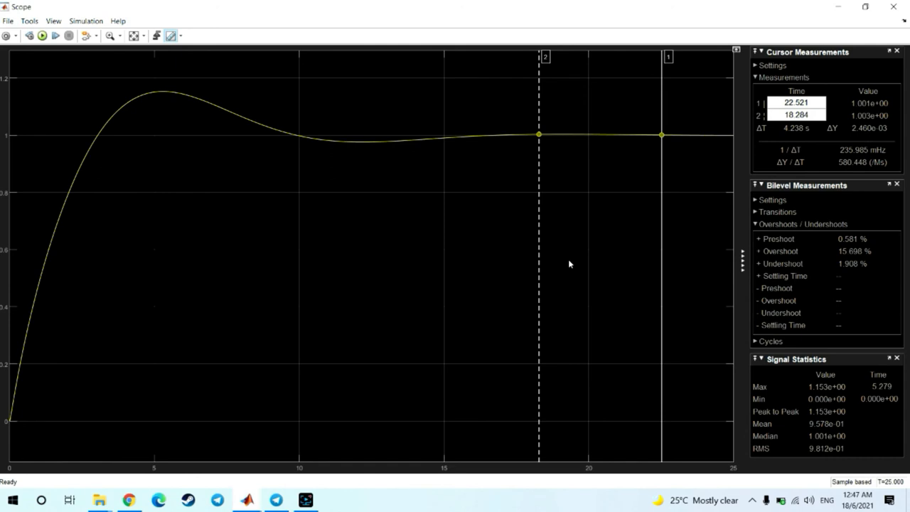
{"action": "mouse_move", "coordinate": [586, 259]}
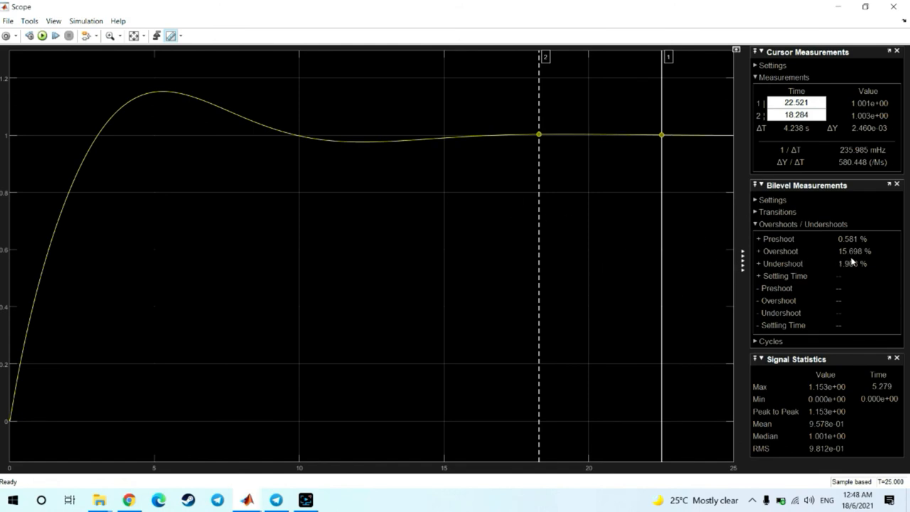
{"action": "mouse_move", "coordinate": [613, 290]}
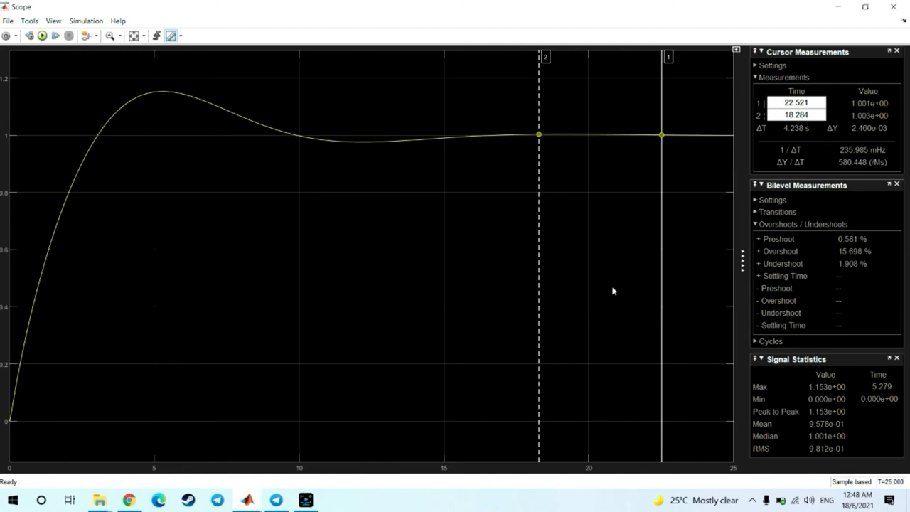
{"action": "mouse_move", "coordinate": [617, 291]}
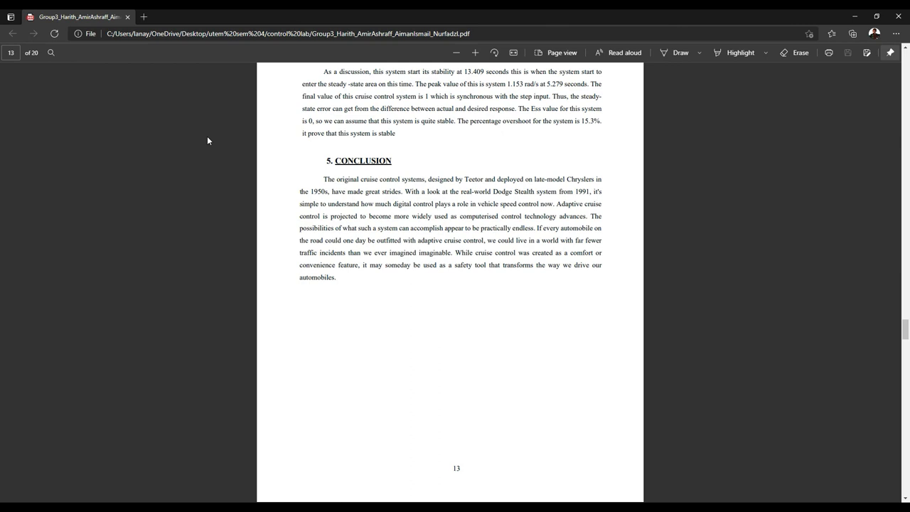
{"action": "mouse_move", "coordinate": [203, 142]}
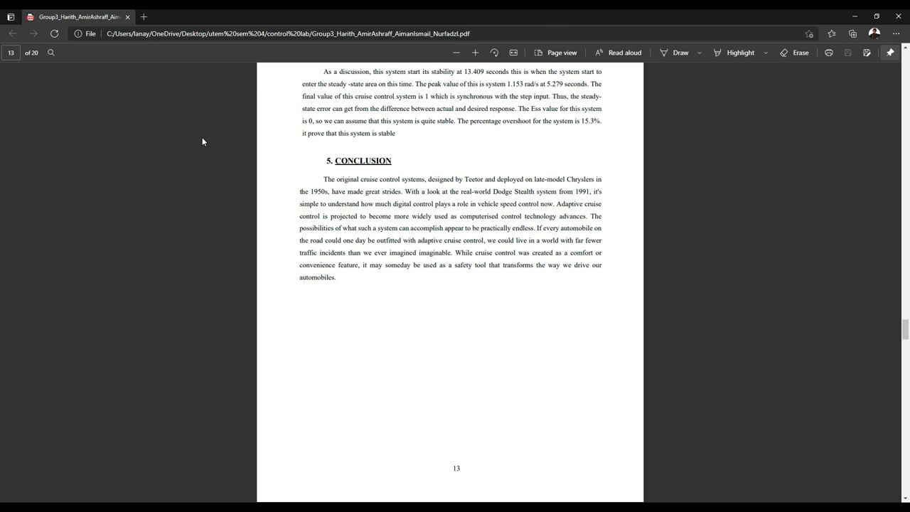
{"action": "mouse_move", "coordinate": [198, 143]}
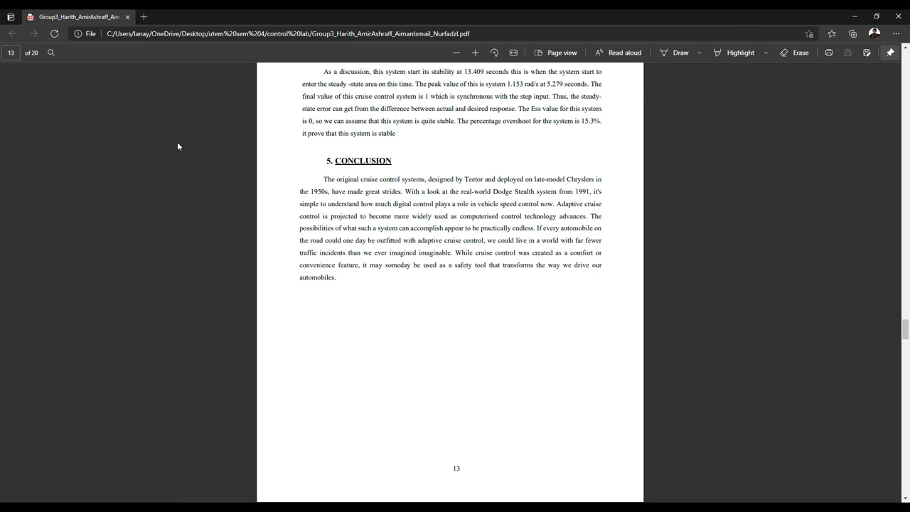
{"action": "mouse_move", "coordinate": [359, 153]}
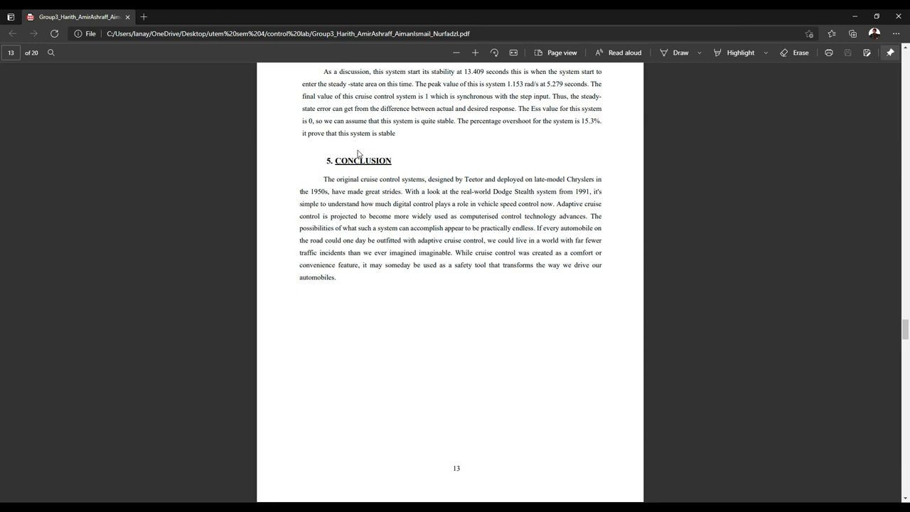
{"action": "mouse_move", "coordinate": [765, 130]}
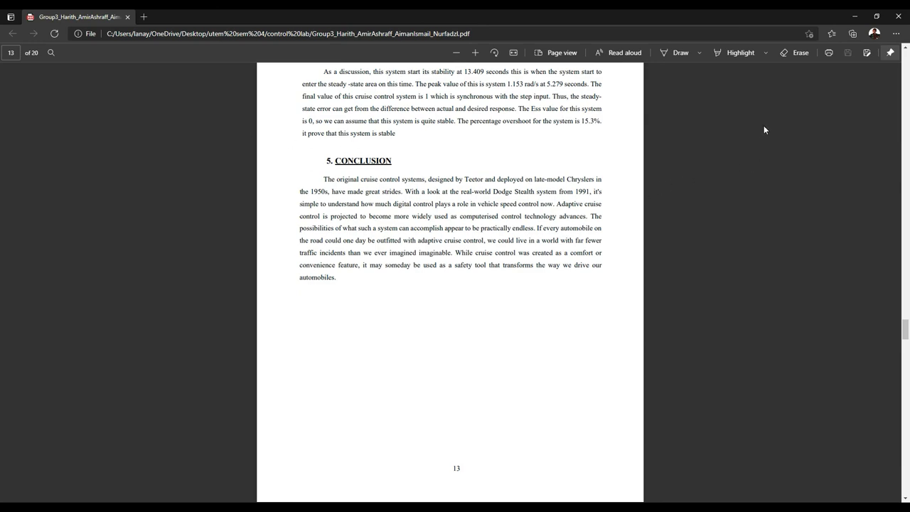